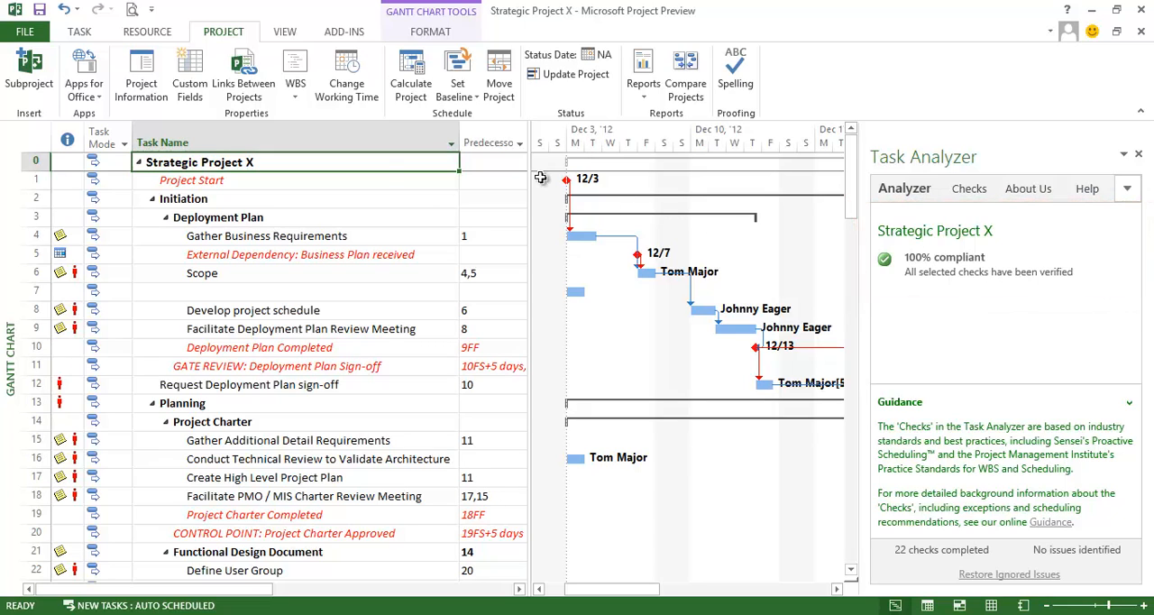
mouse_move(249, 184)
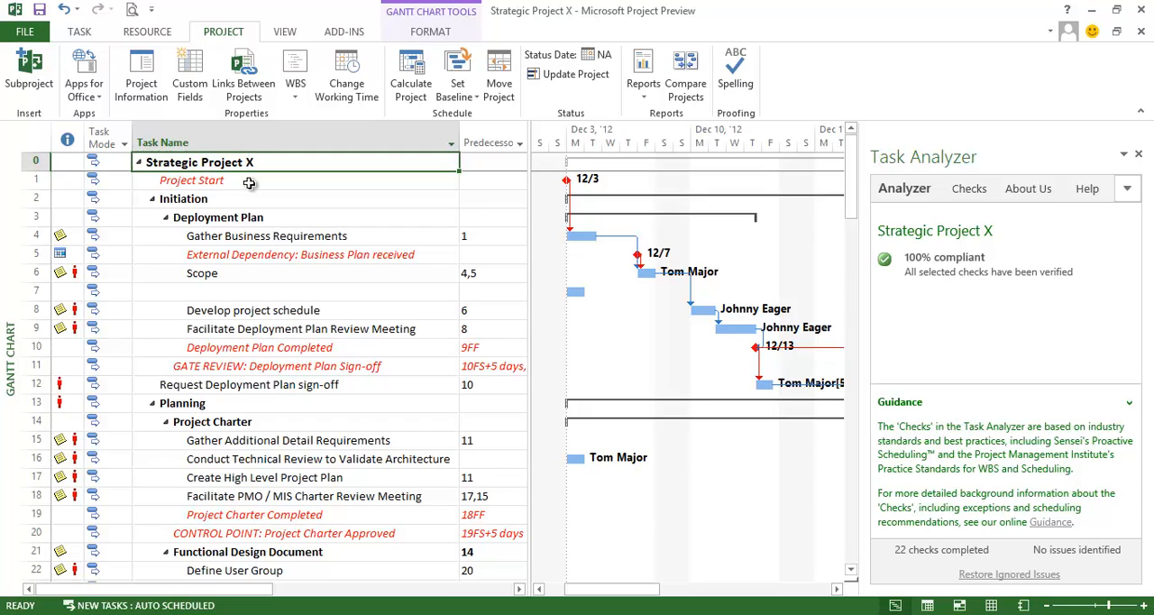
- Review Project Start, Initiation, Deployment Plan, then Gather Business Requirements, which shows no resources assigned
left_click(192, 181)
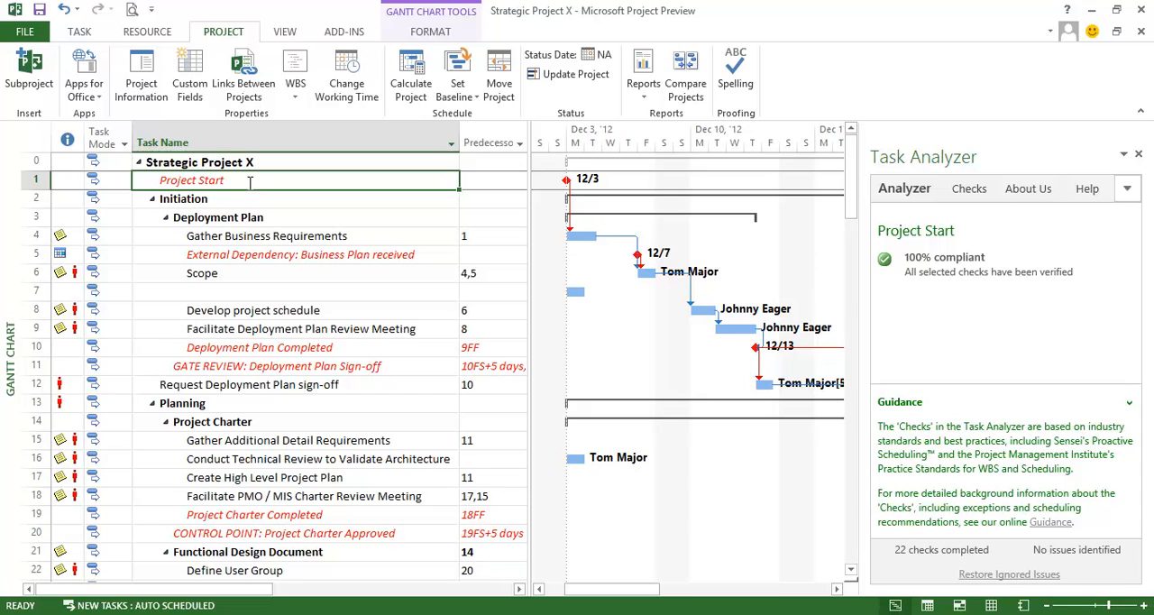
left_click(184, 198)
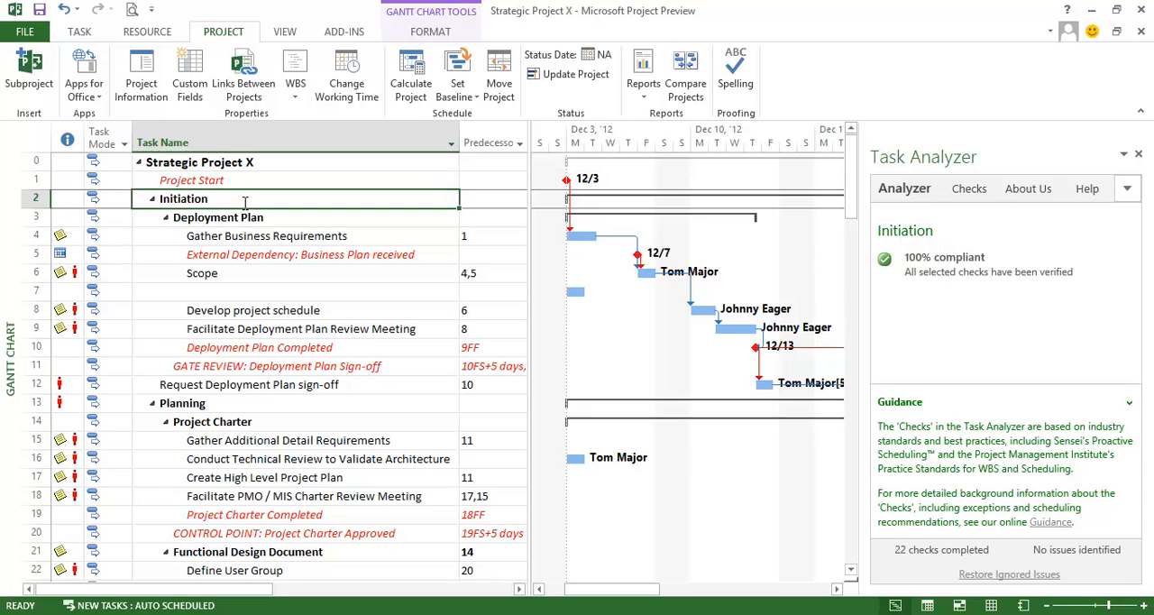
left_click(219, 217)
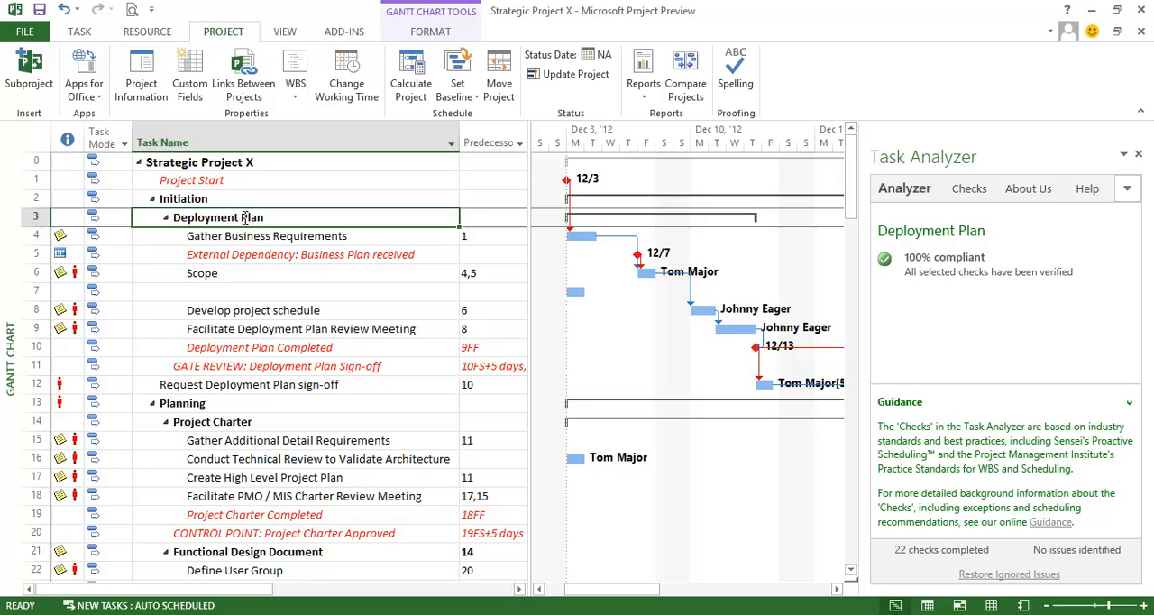
left_click(267, 234)
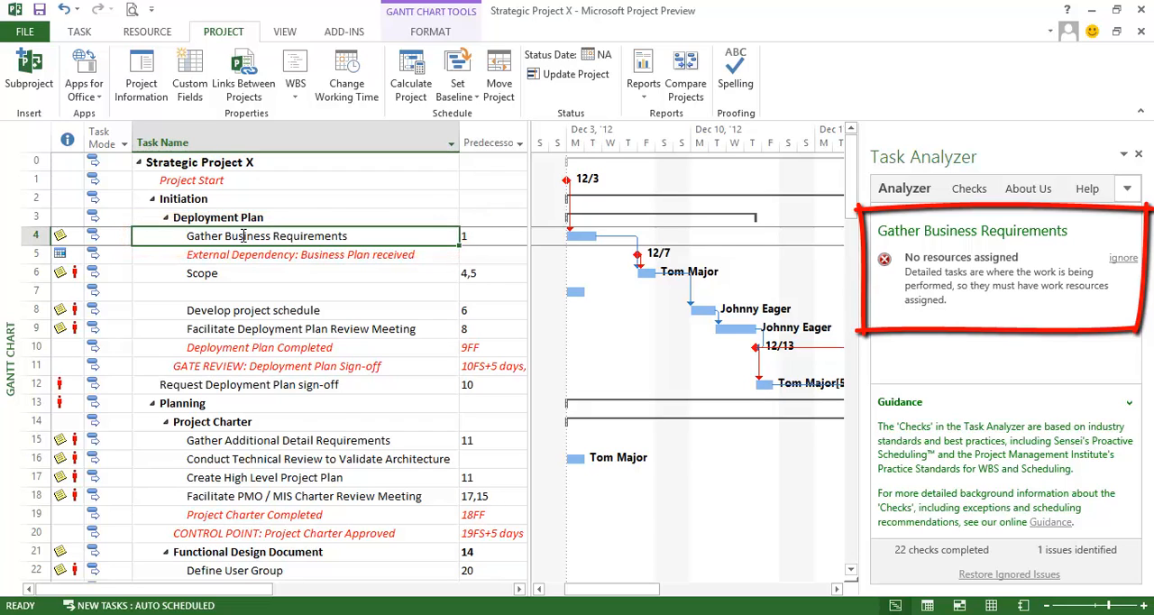
right_click(267, 234)
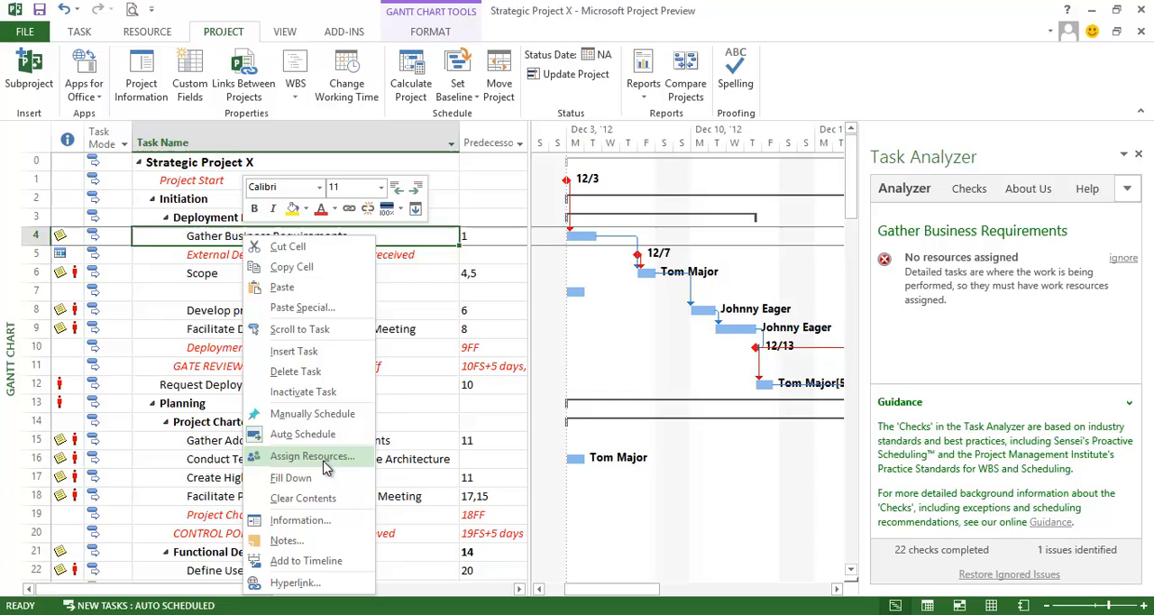
left_click(303, 454)
type("50")
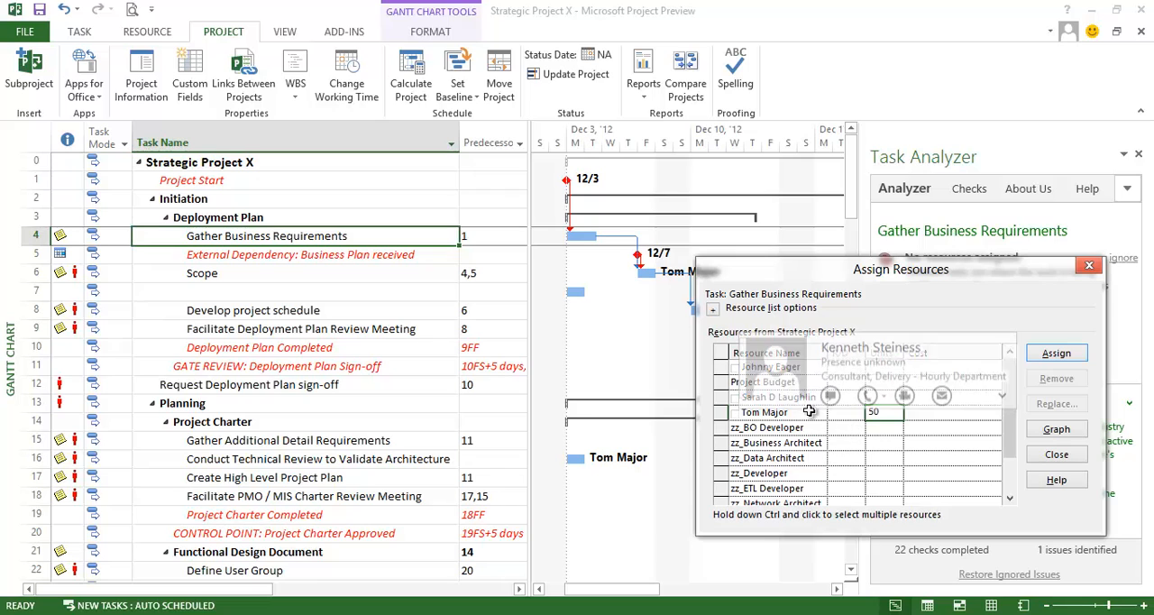
left_click(1056, 353)
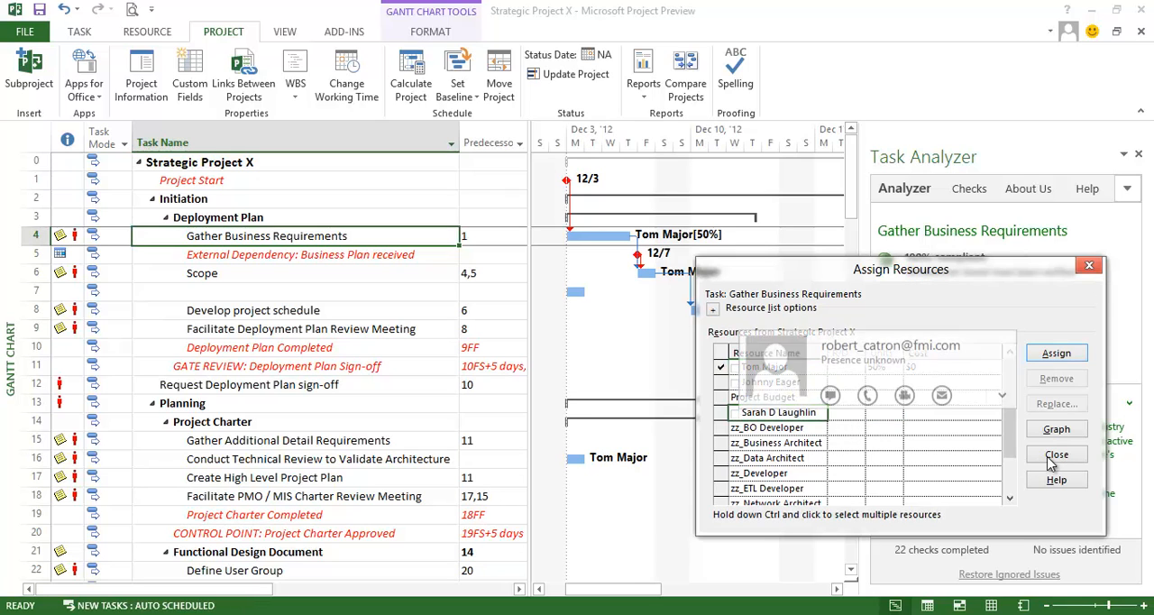
left_click(1057, 454)
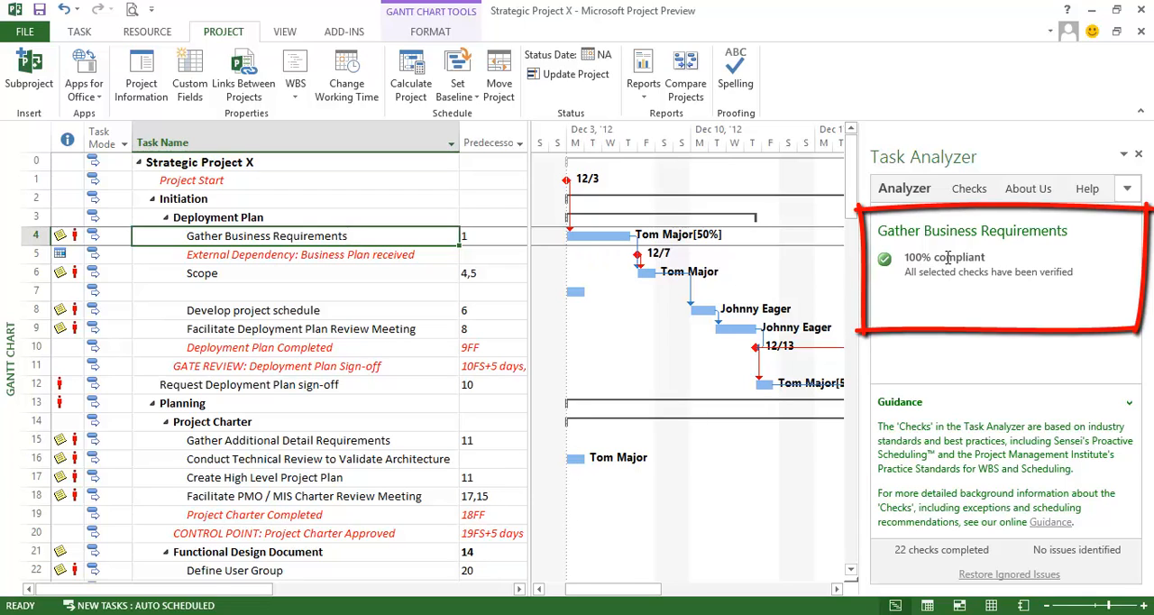
mouse_move(928, 268)
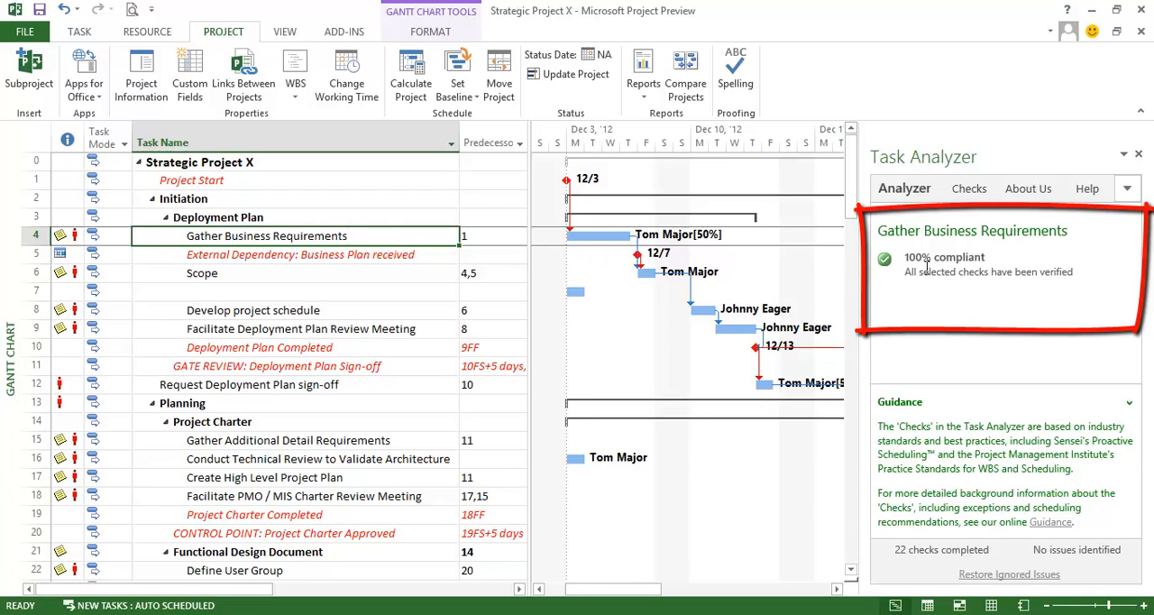
- Ignore the deliberate-constraint warning on External Dependency: Business Plan received, then review Scope
left_click(297, 254)
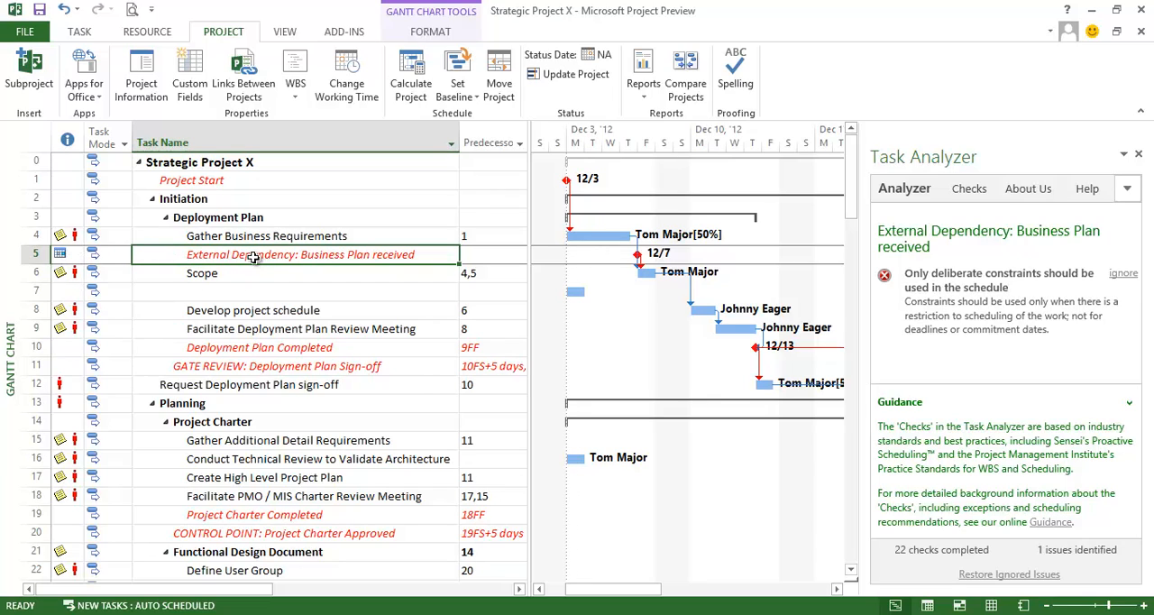
mouse_move(284, 254)
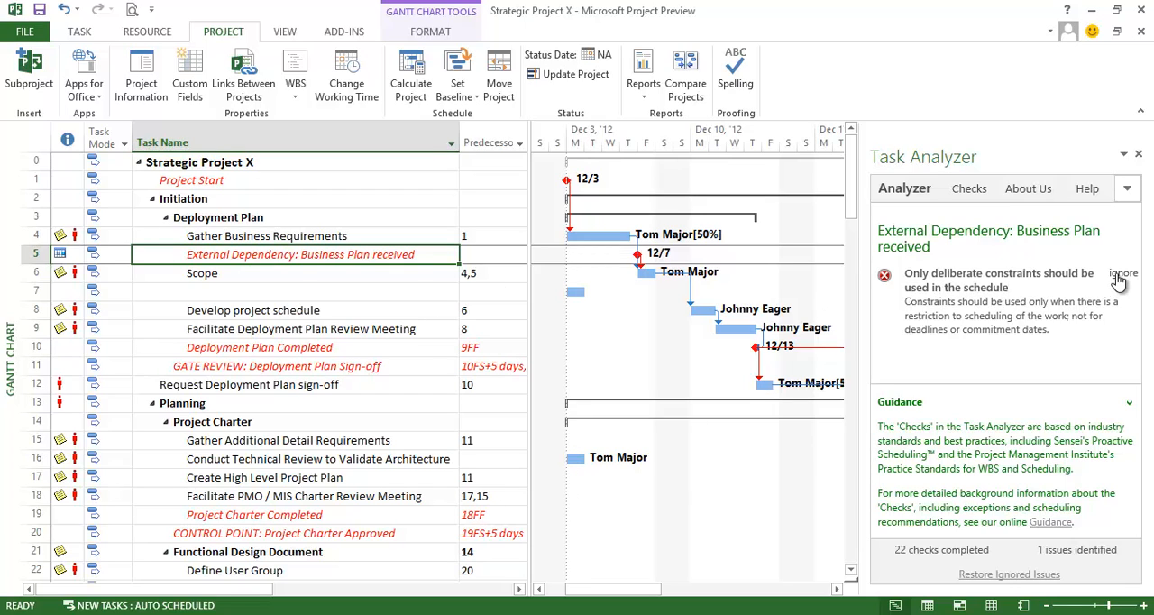
left_click(202, 273)
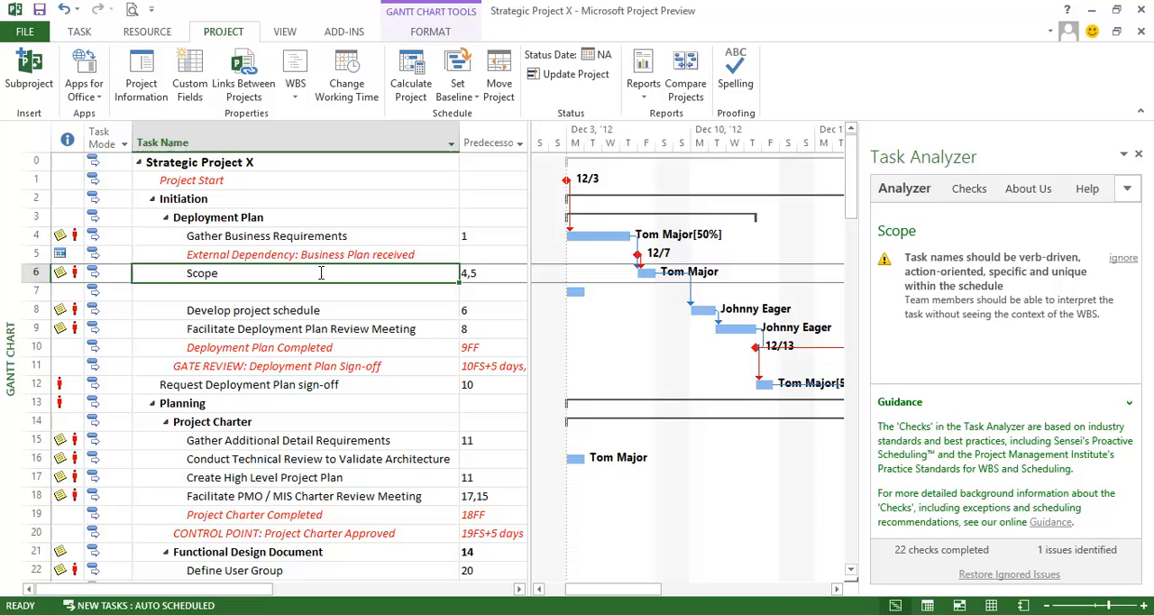
- Rename Scope to 'Document detailed scope for Project X' and move to the blank row below
type("Docu")
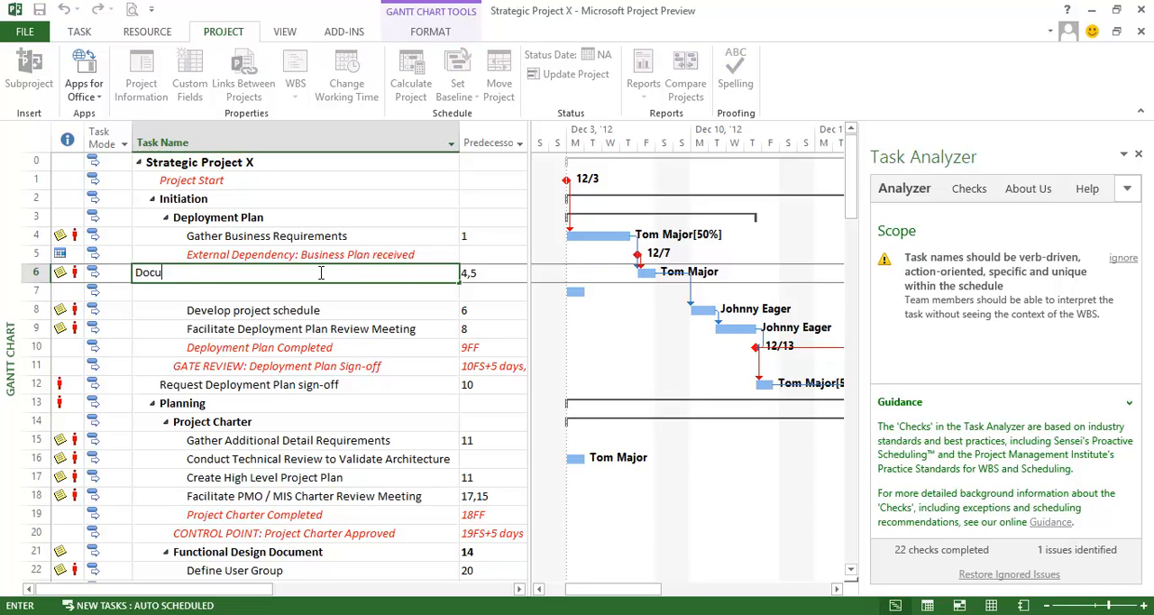
type("ment detailed scope for Project X")
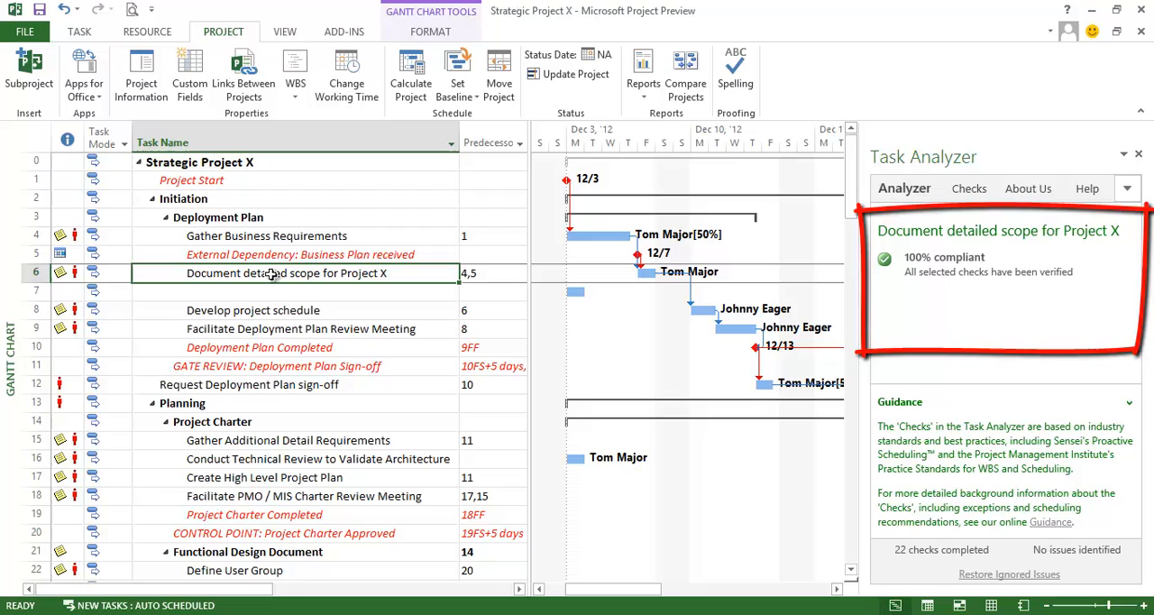
left_click(297, 290)
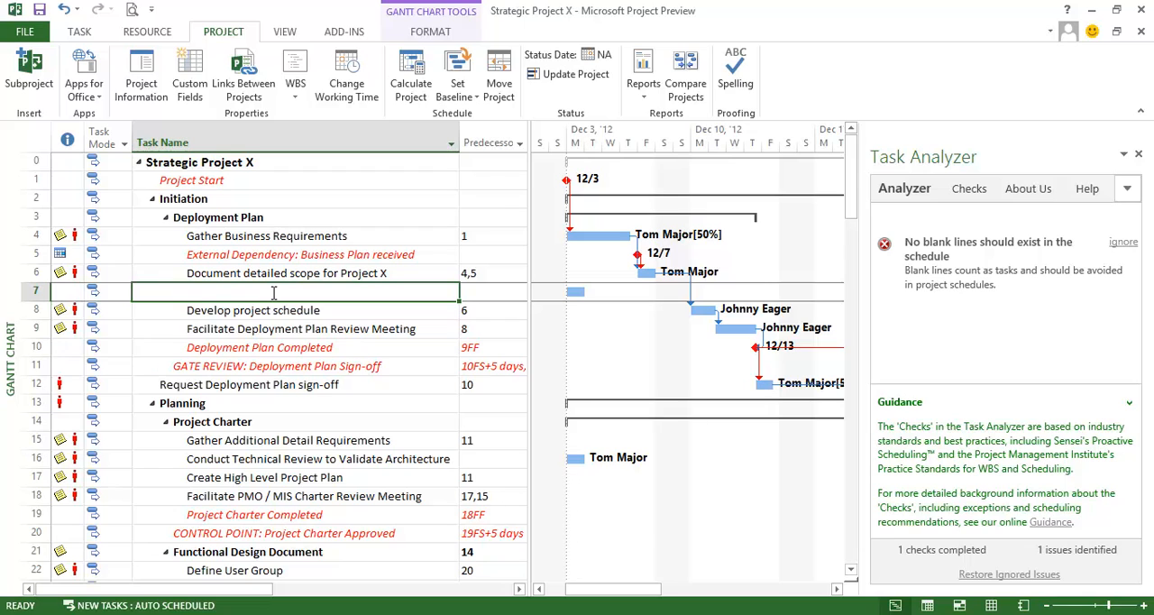
- Delete blank row 7, then review the following tasks down to Deployment Plan Completed
right_click(270, 291)
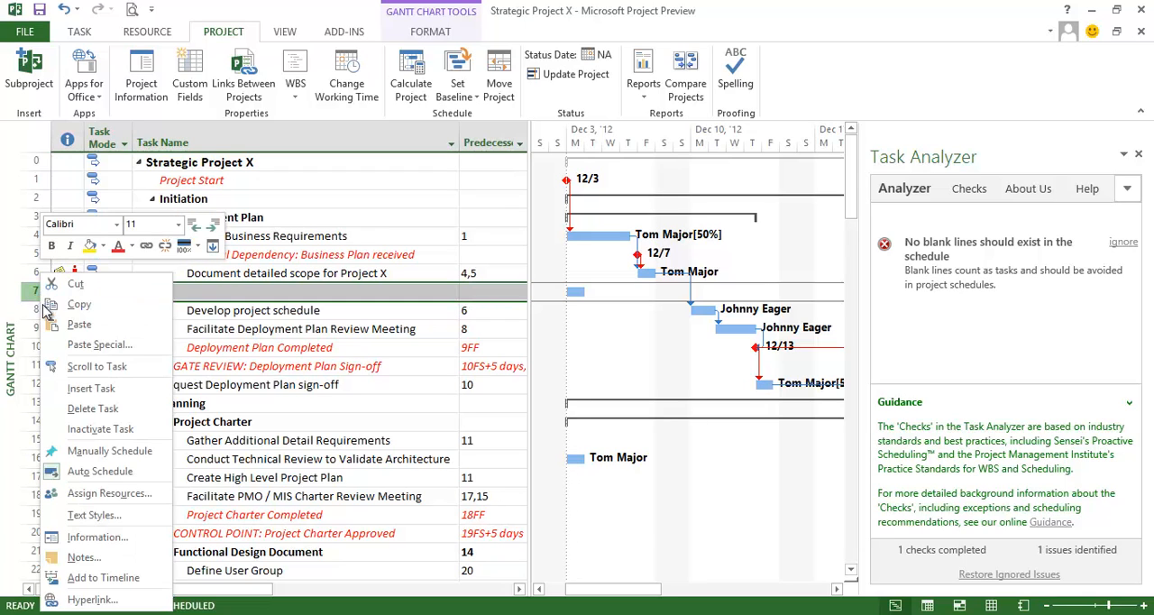
mouse_move(90, 387)
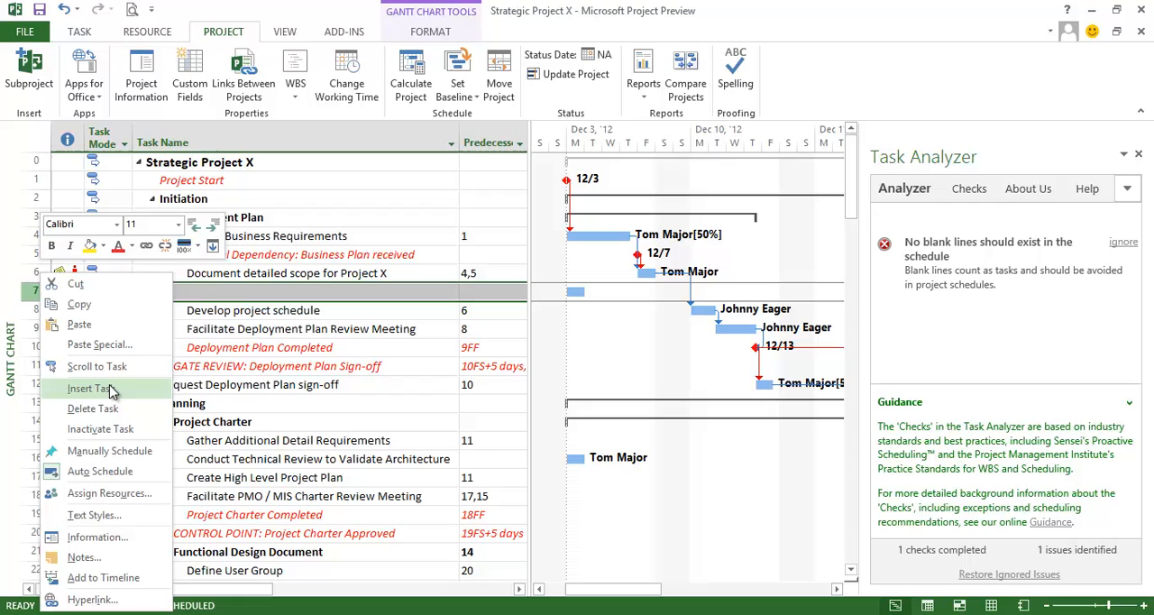
left_click(90, 388)
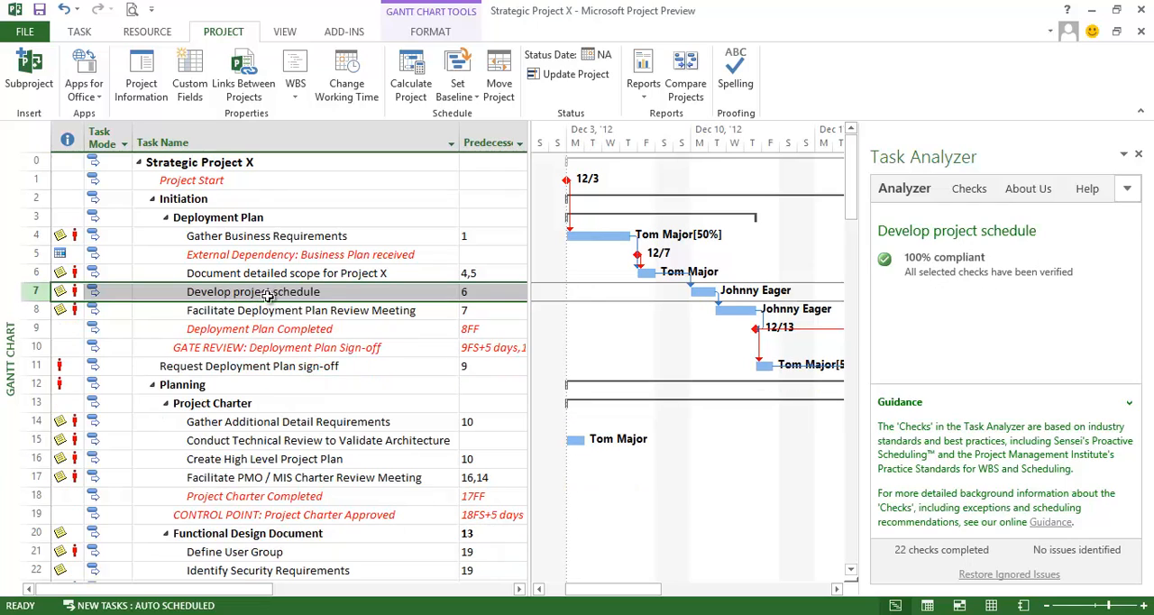
left_click(271, 292)
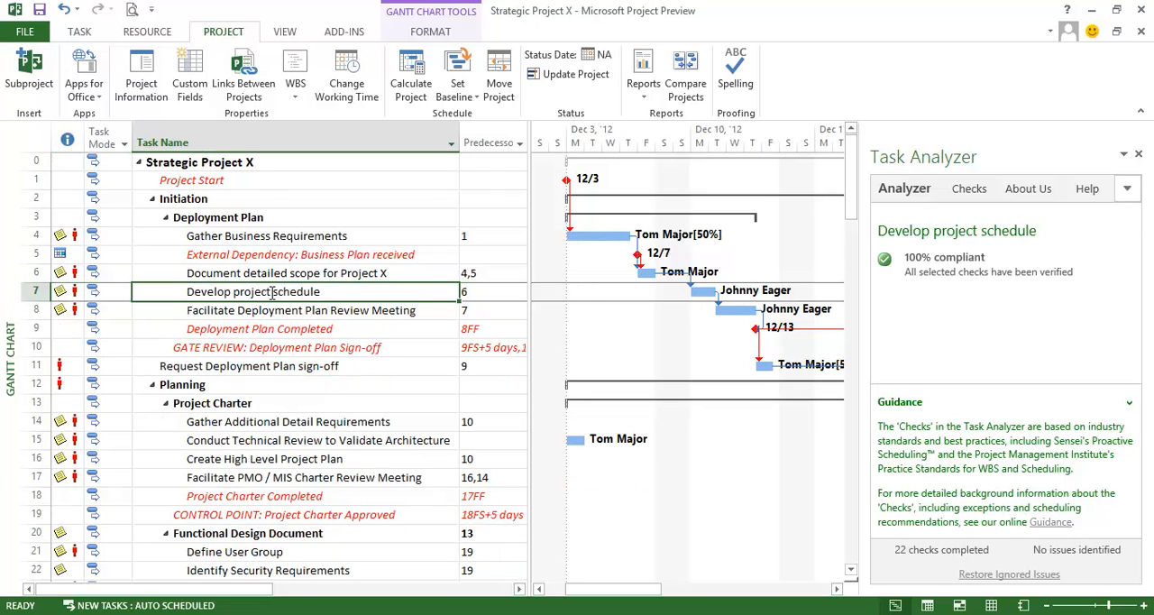
left_click(300, 310)
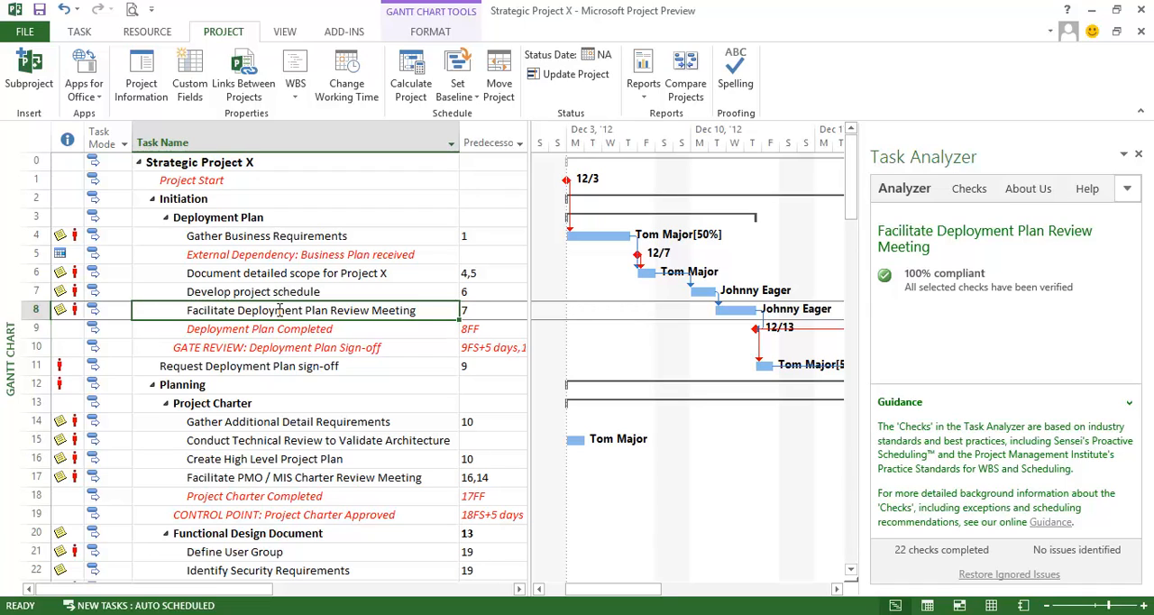
left_click(260, 328)
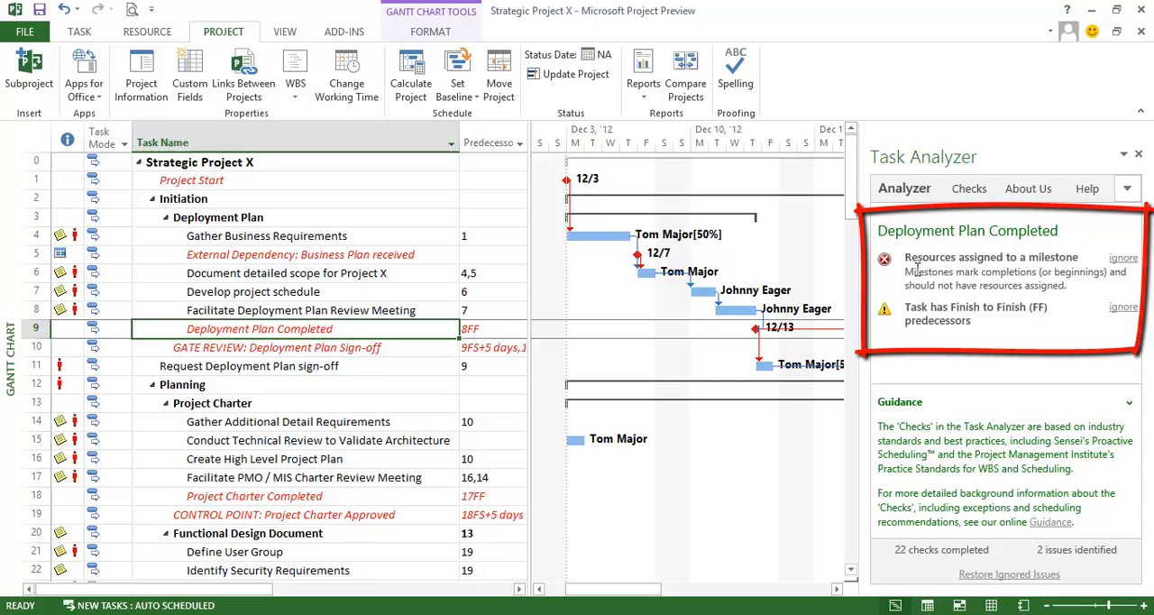
mouse_move(400, 328)
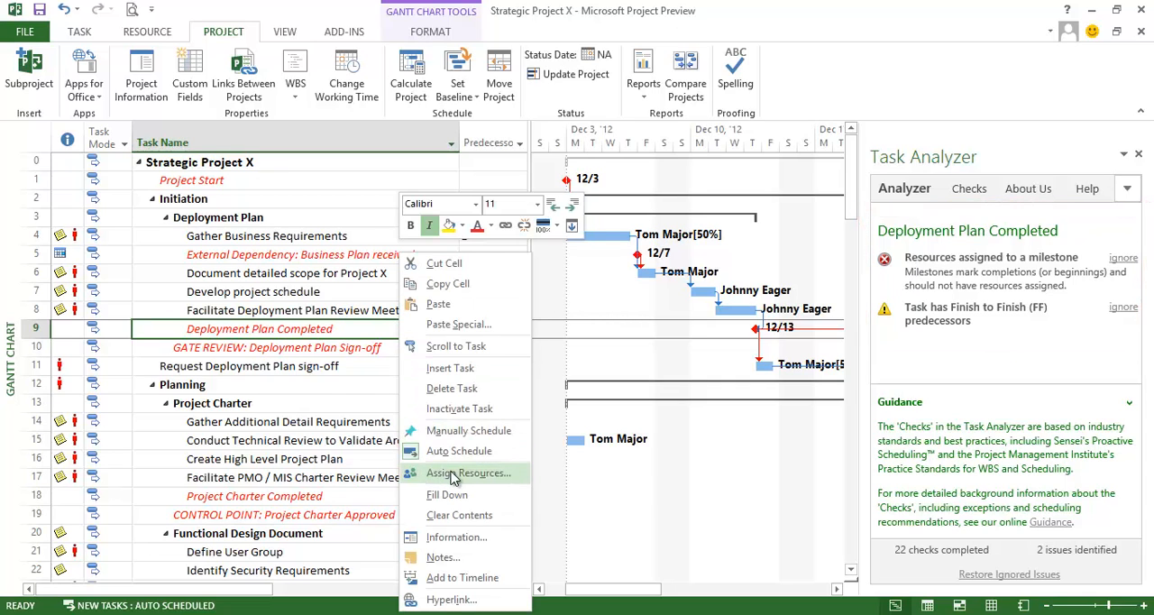
- Remove the milestone's resource, ignore its finish-to-finish warning, and review GATE REVIEW
left_click(468, 473)
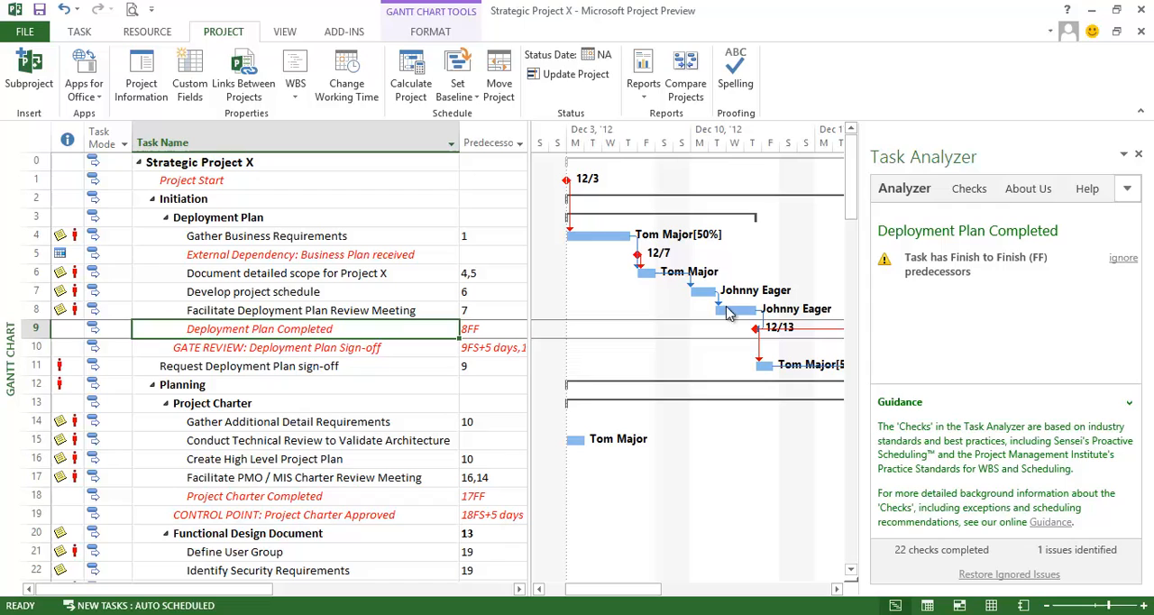
left_click(1124, 258)
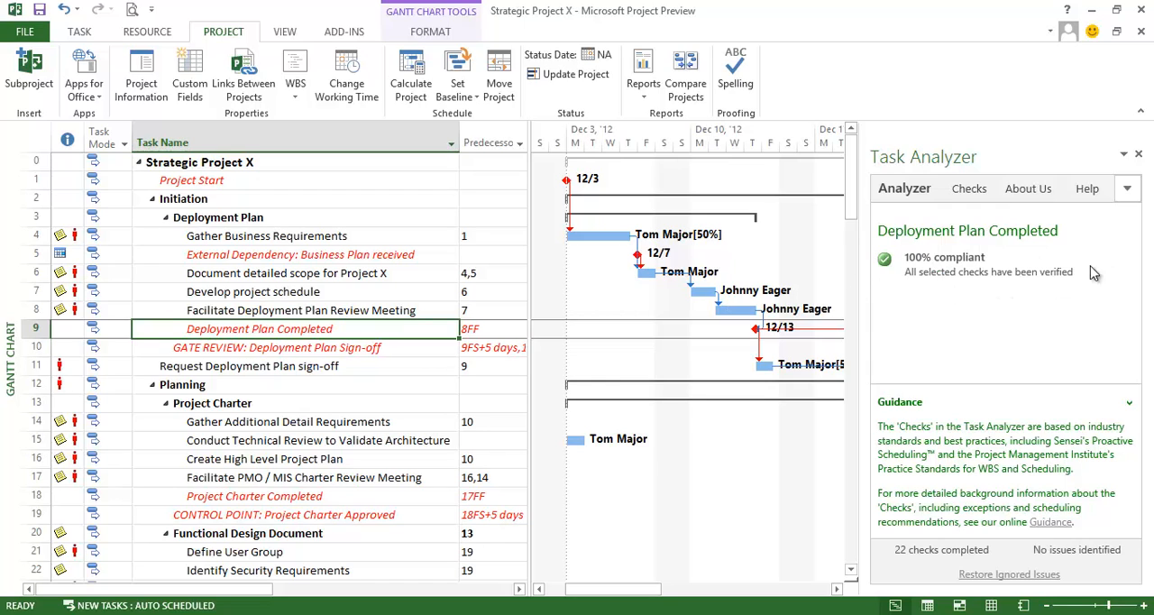
mouse_move(333, 352)
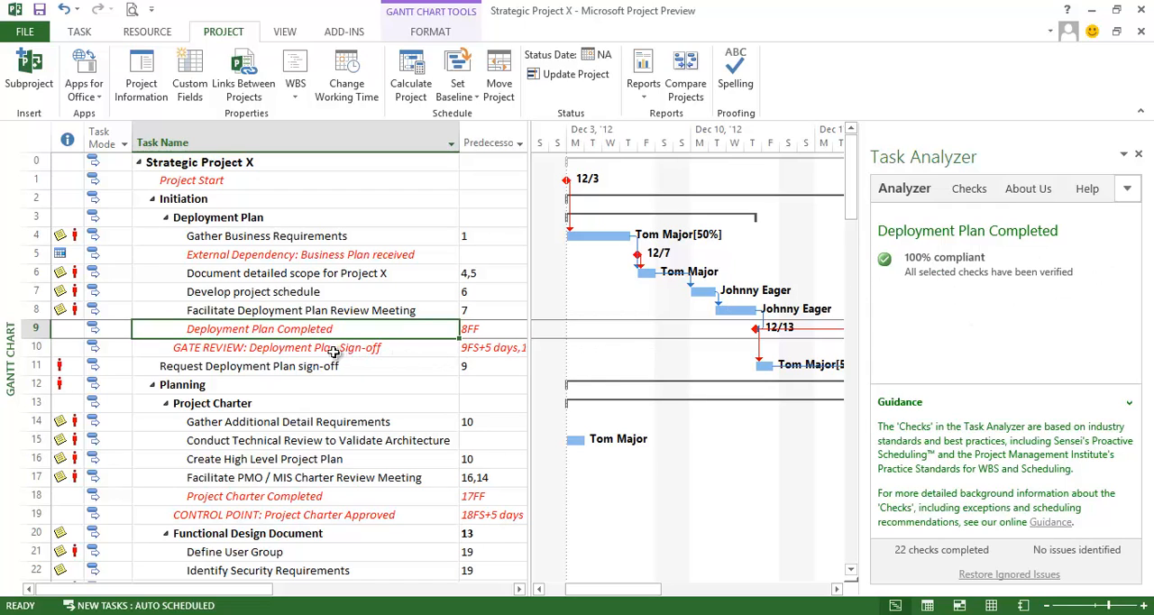
left_click(315, 348)
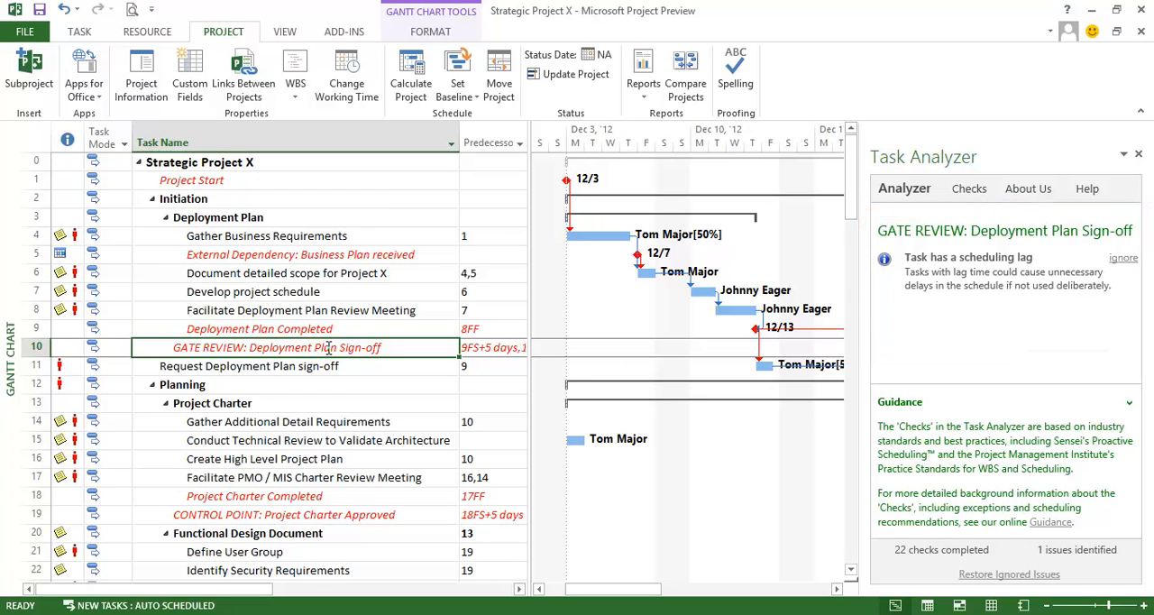
mouse_move(314, 364)
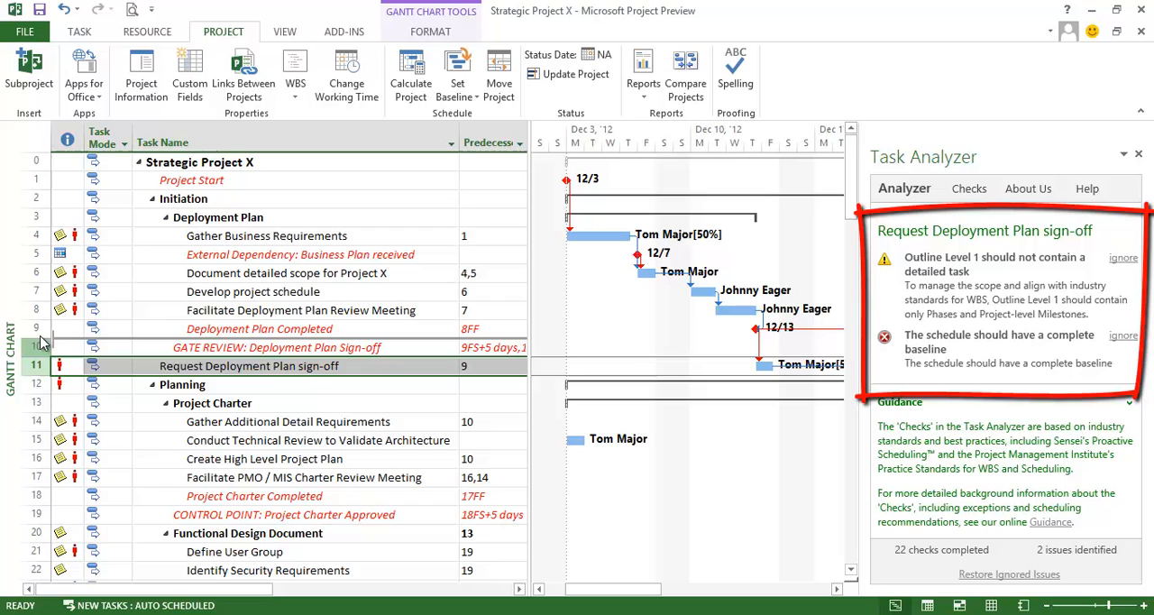
- Indent Request Deployment Plan sign-off under Deployment Plan, clearing its outline warning
left_click(1123, 256)
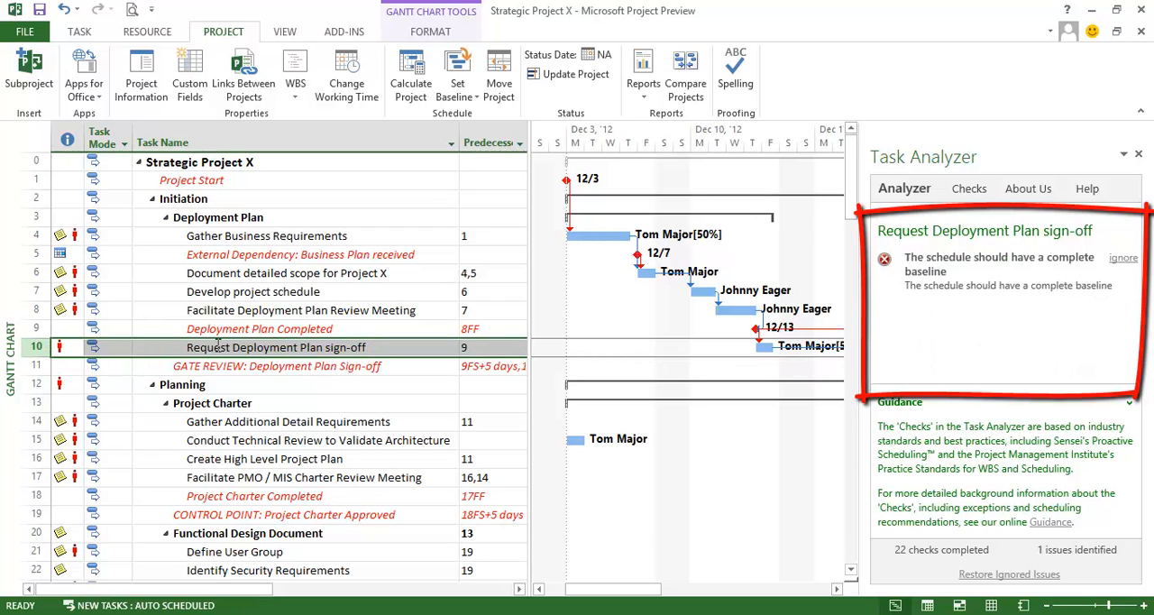
left_click(276, 348)
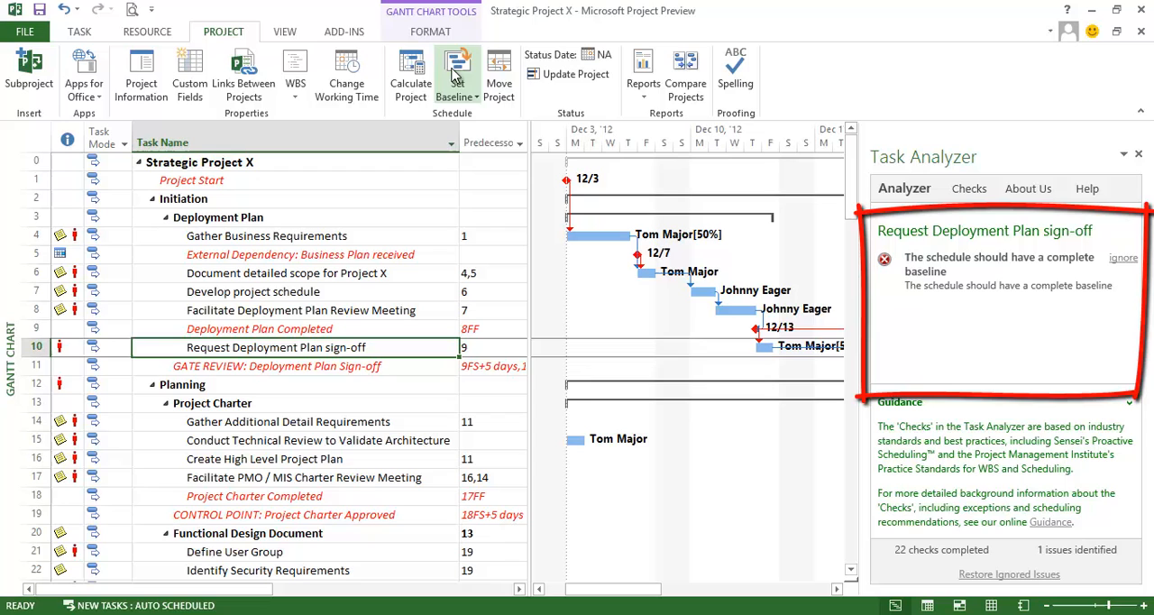
- Set Baseline for selected tasks, overwriting the existing baseline, then review GATE REVIEW's lag warning
left_click(458, 68)
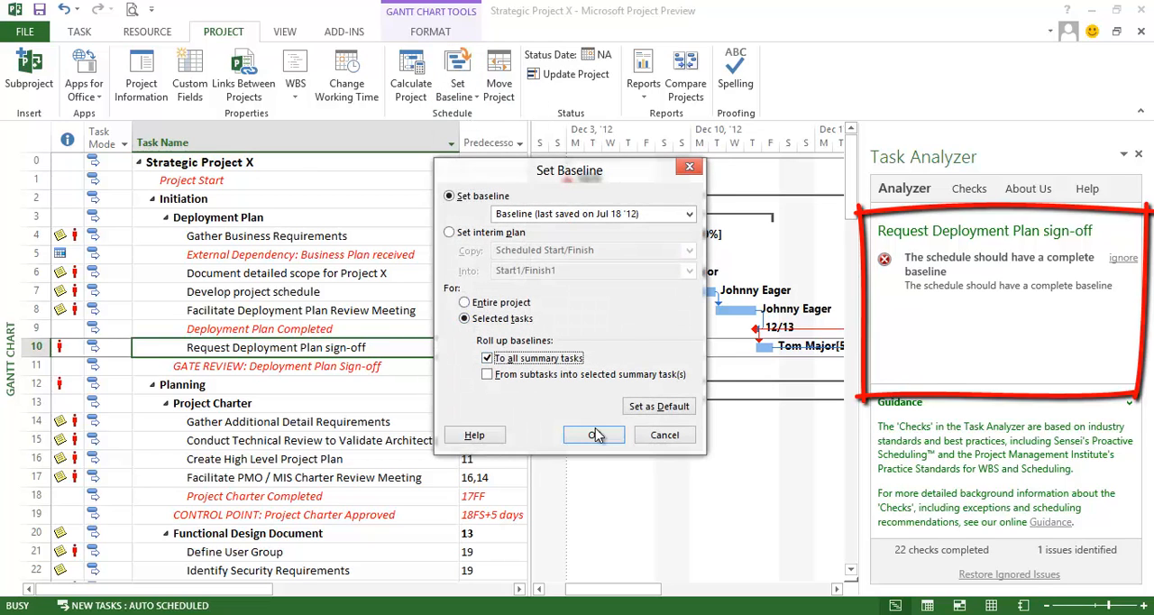
left_click(595, 434)
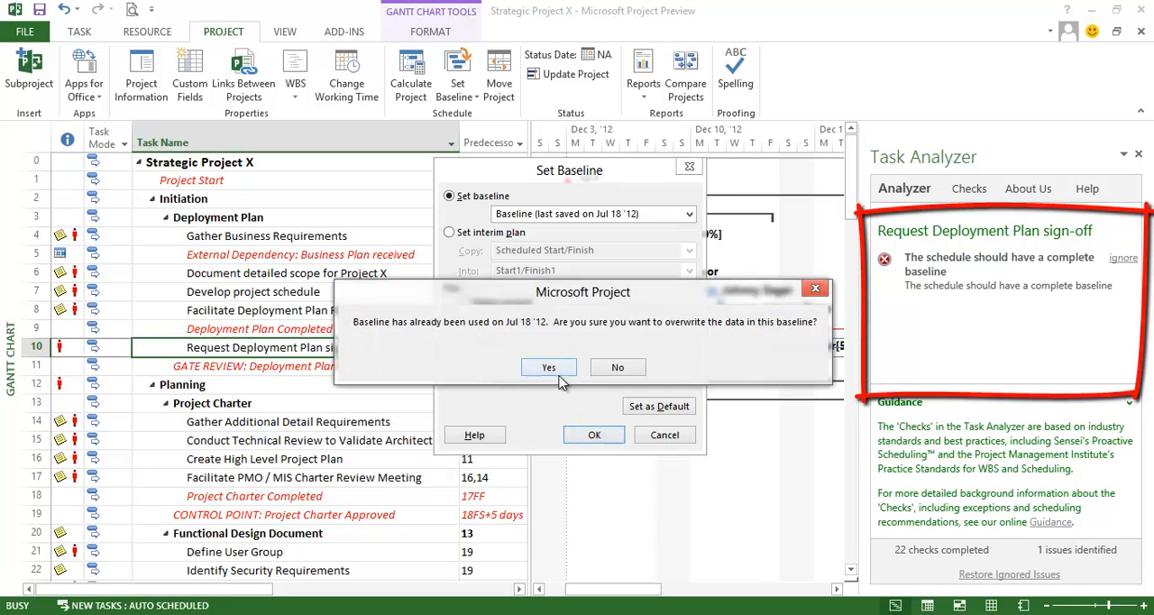
left_click(548, 368)
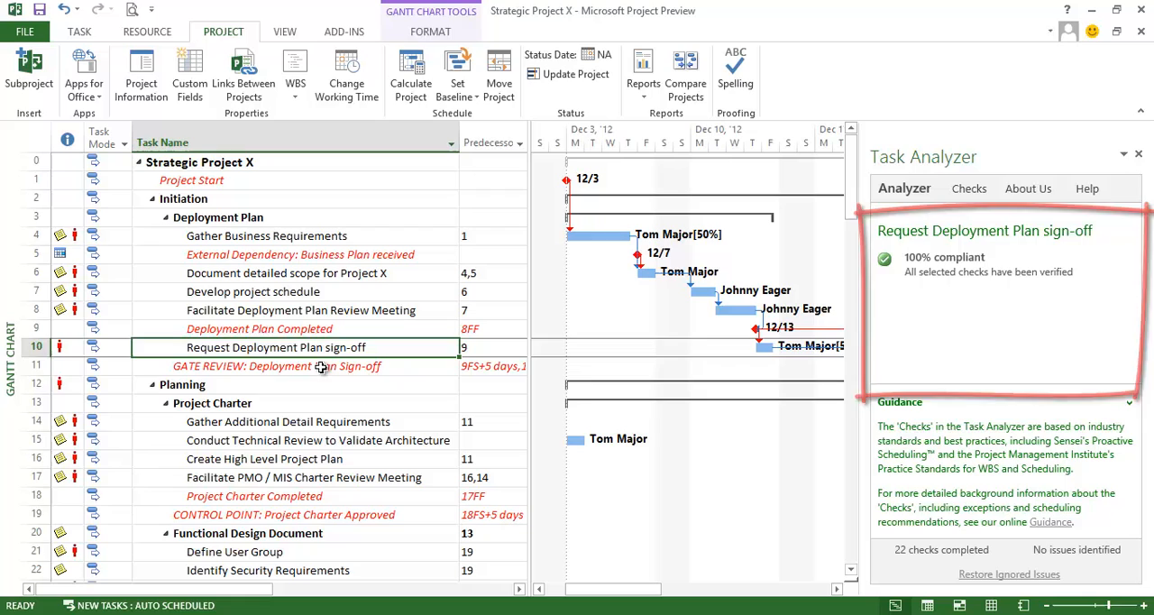
left_click(277, 364)
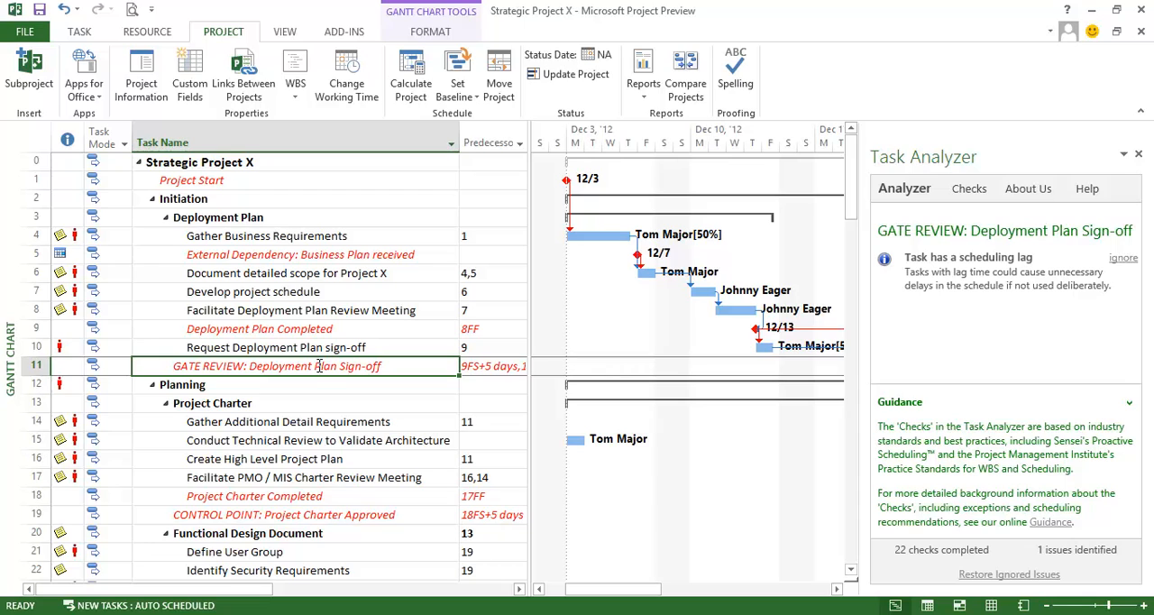
- Remove the assigned resource from the Planning summary task, then select Project Charter
left_click(183, 384)
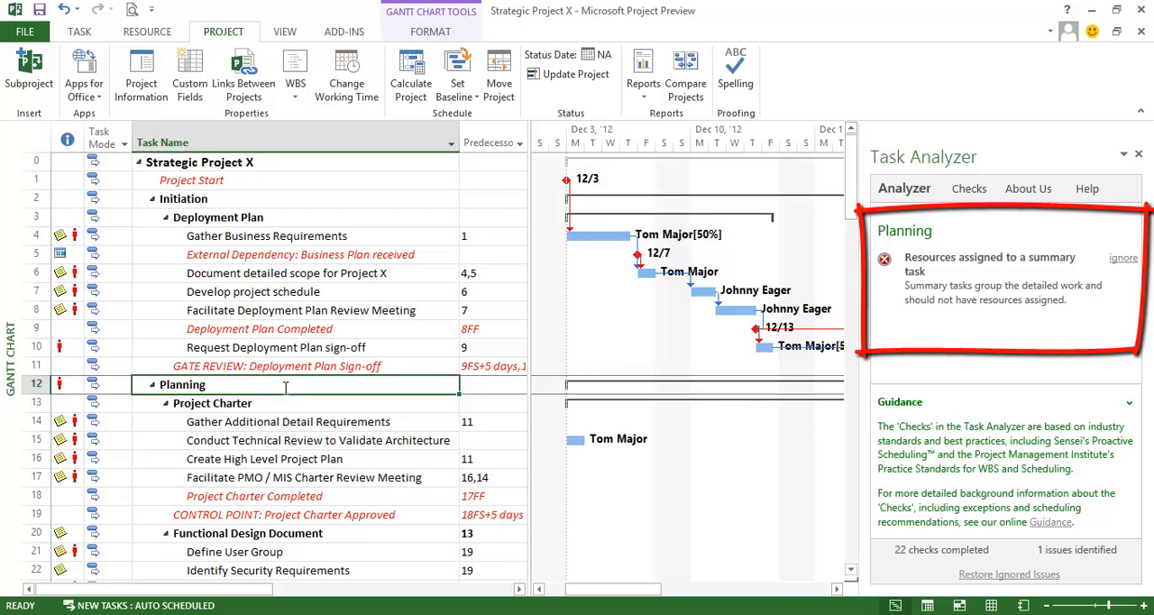
right_click(180, 384)
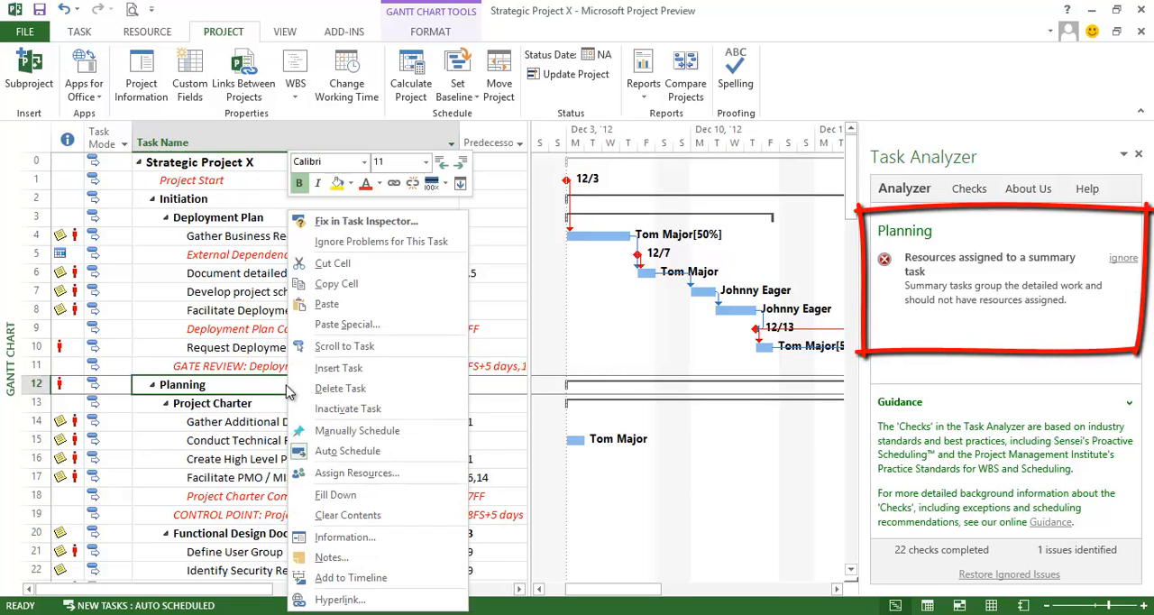
mouse_move(357, 472)
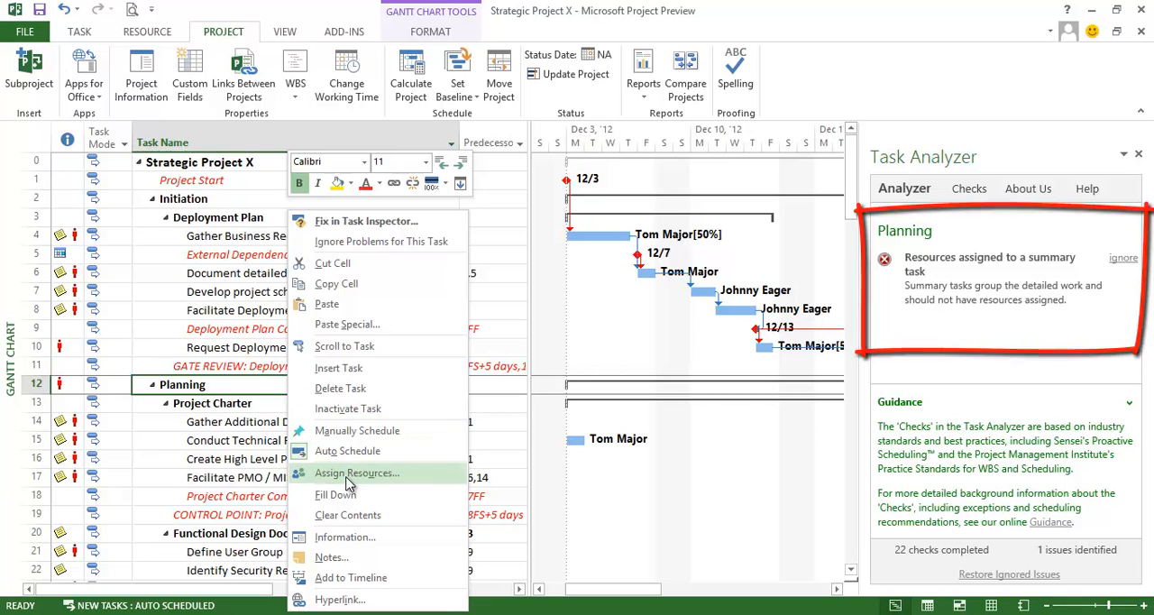
left_click(357, 473)
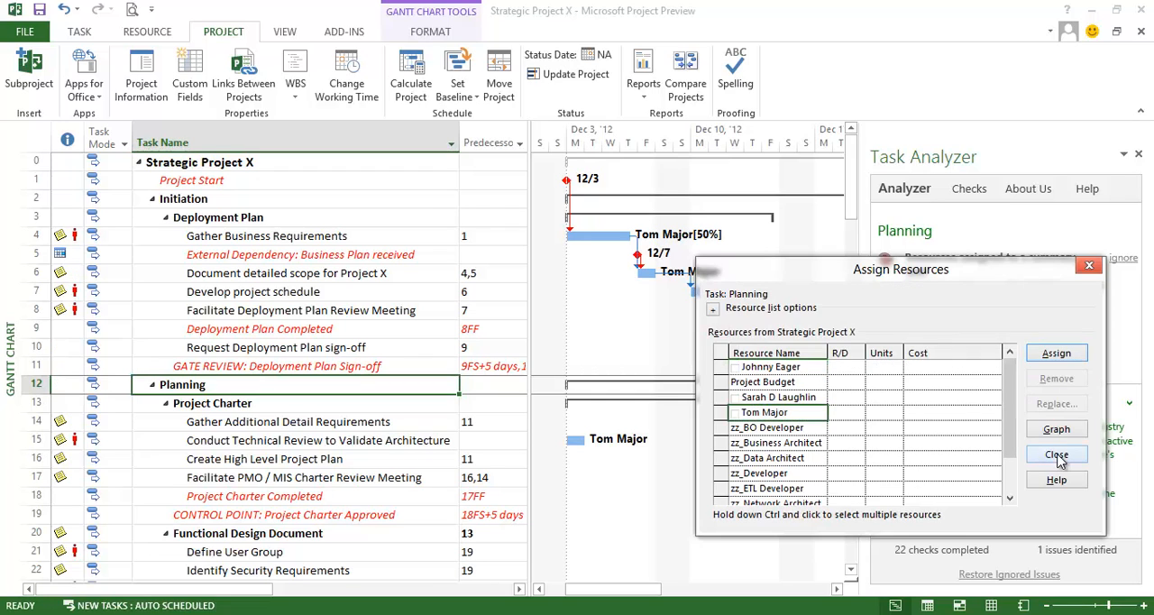
left_click(1057, 455)
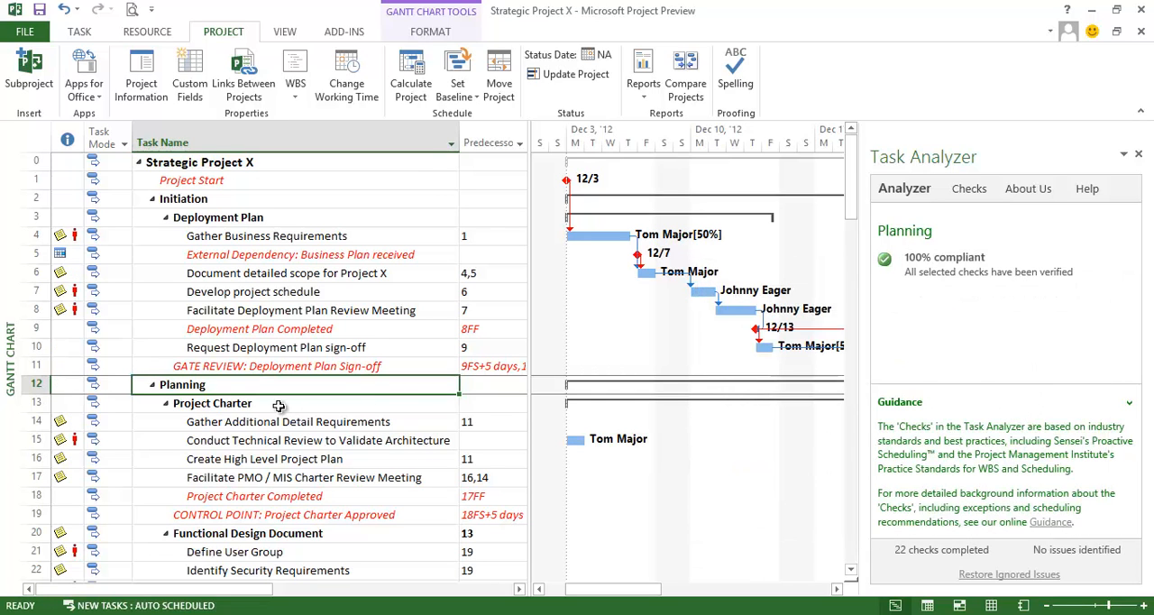
left_click(213, 404)
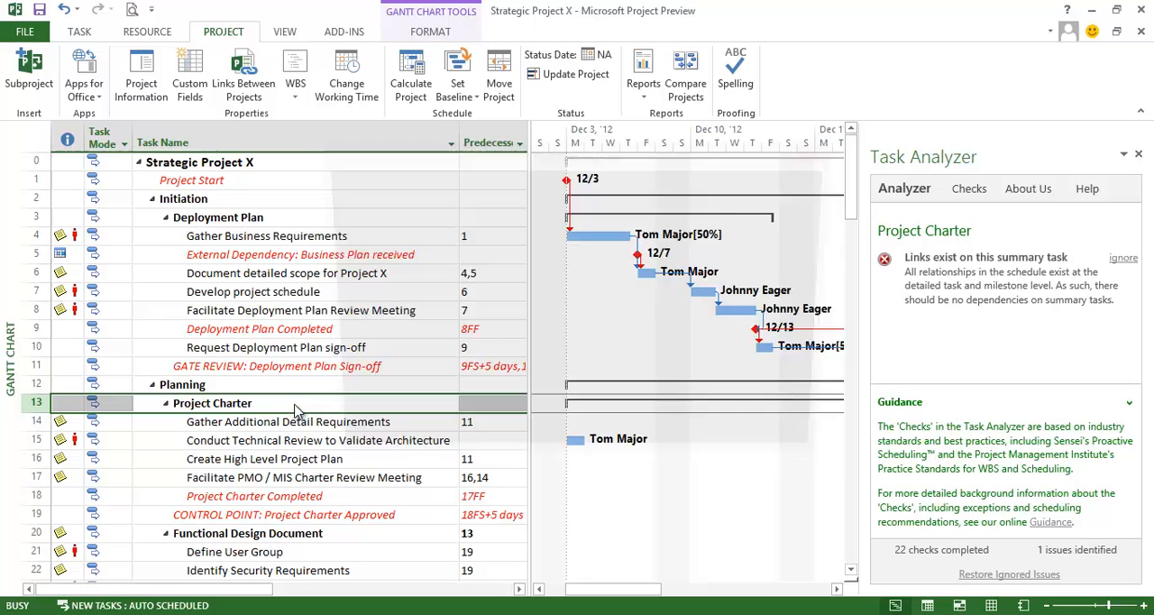
- Remove Project Charter's predecessors in Summary Task Information, verify compliance, then select Gather Additional Detail Requirements
double_click(212, 404)
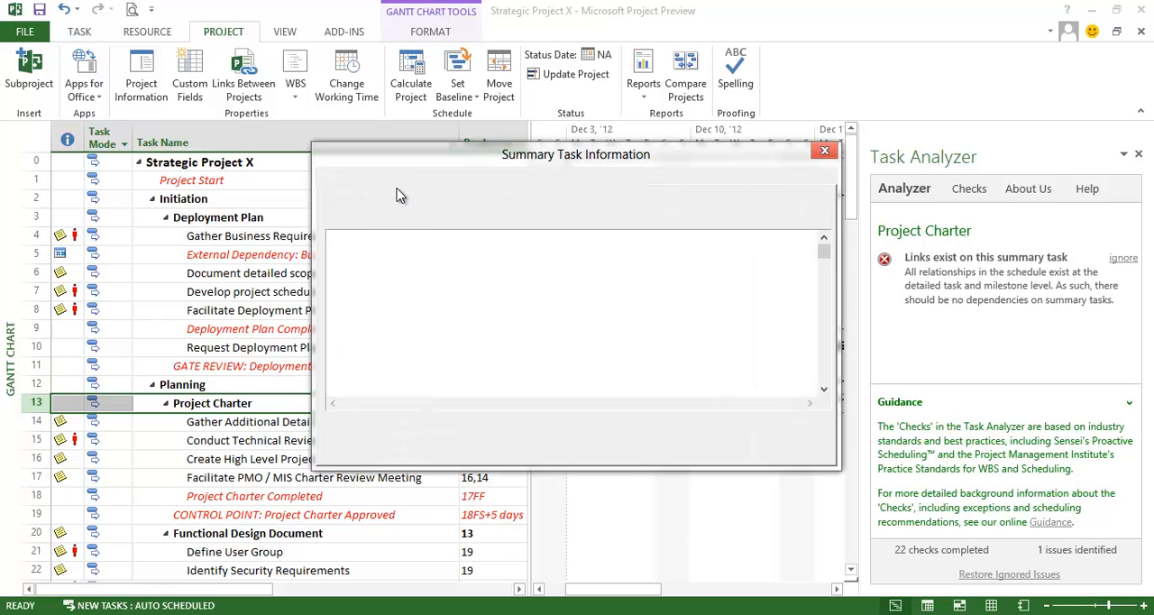
left_click(822, 149)
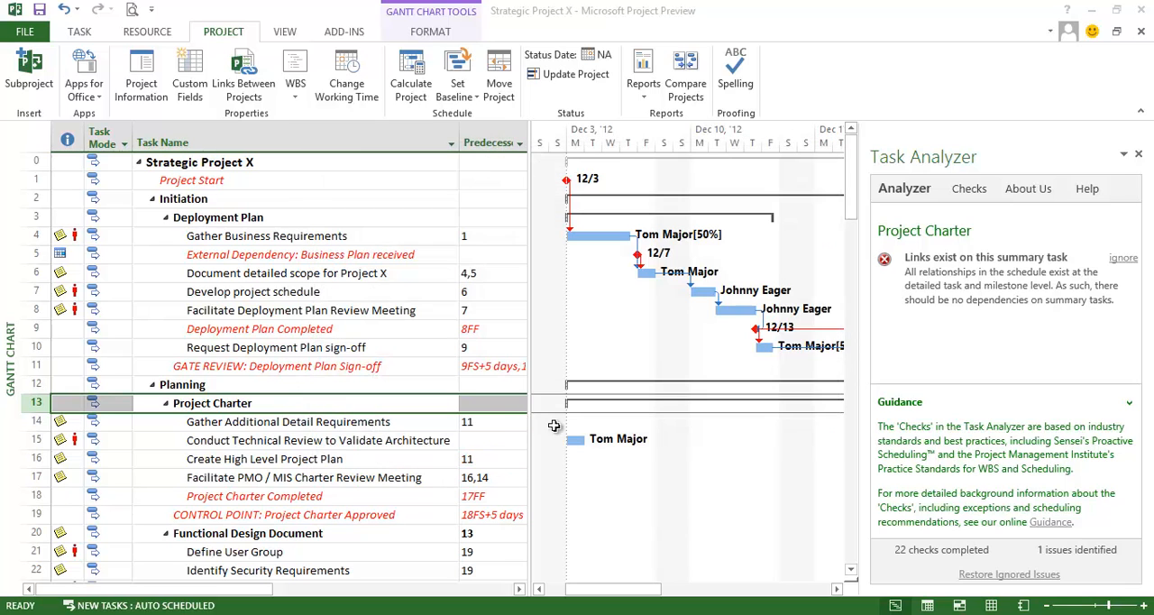
left_click(249, 533)
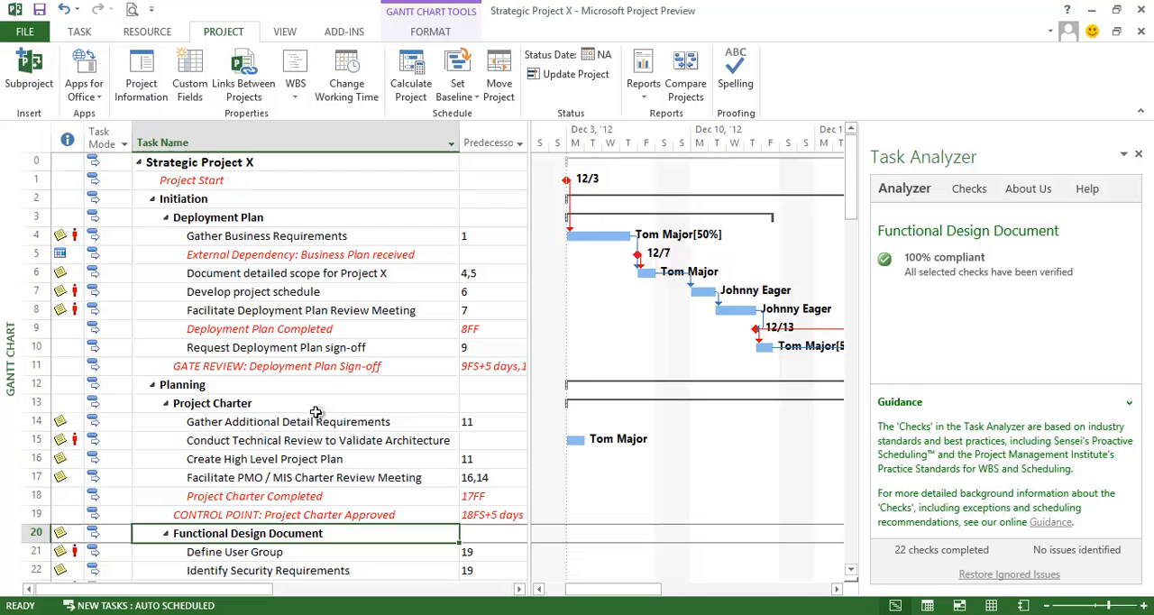
left_click(213, 403)
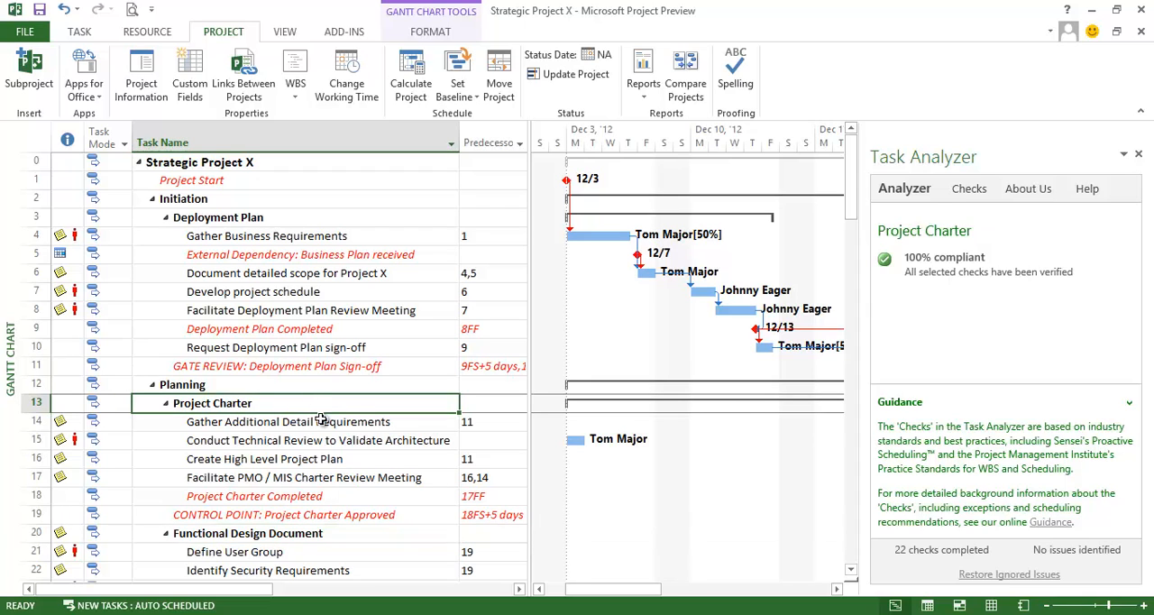
left_click(289, 420)
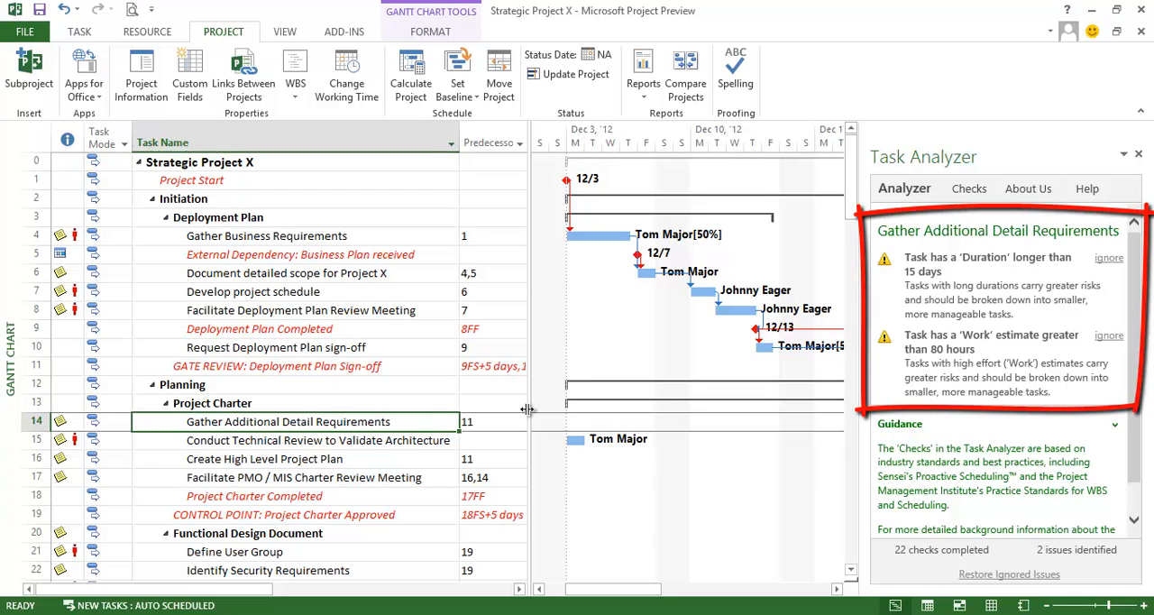
mouse_move(970, 280)
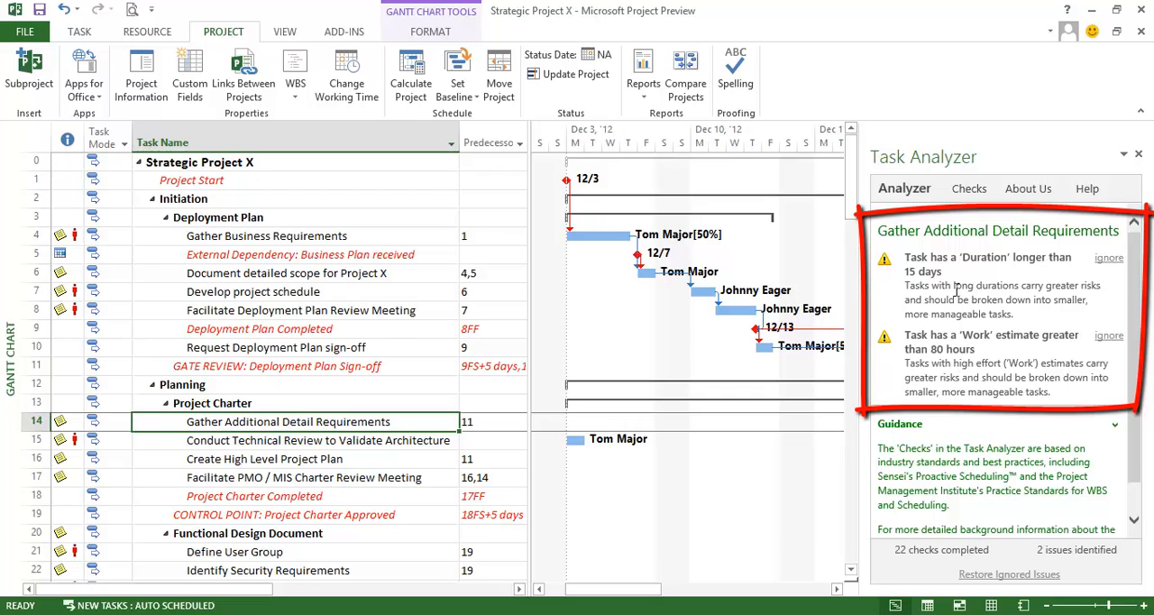
mouse_move(953, 298)
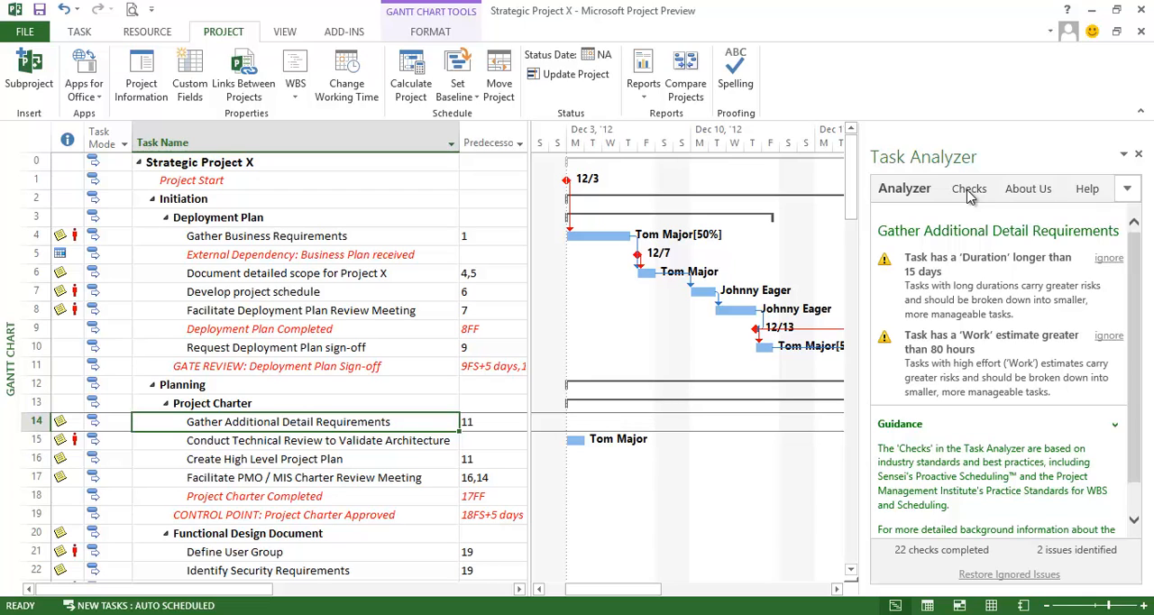
- Show the WBS compliance rules and review the Warning severity options on the first rule
left_click(962, 187)
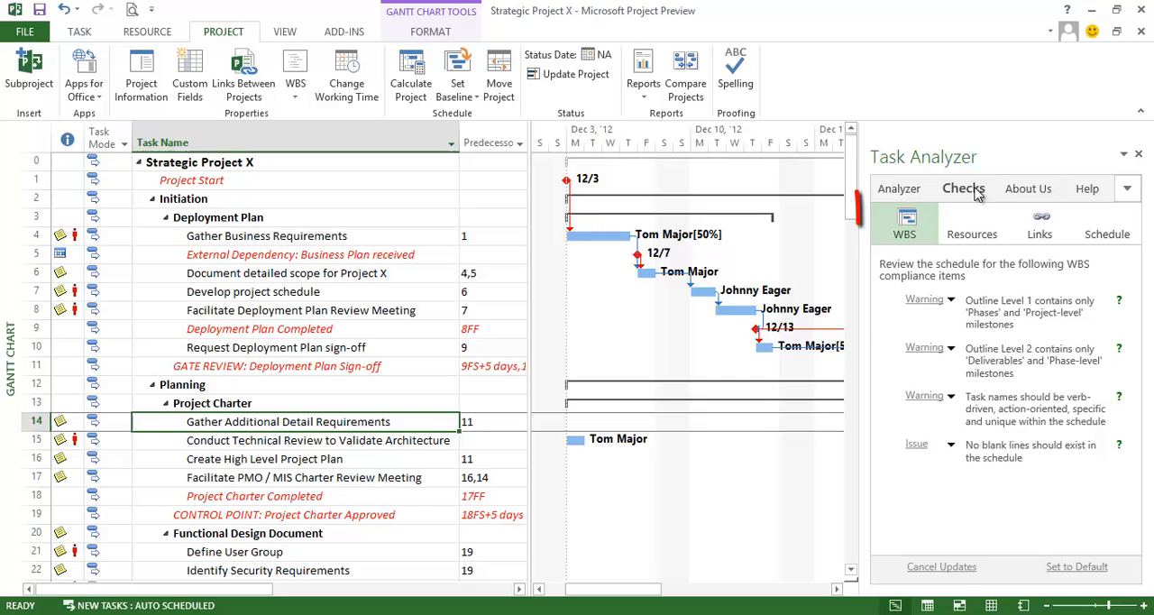
left_click(905, 224)
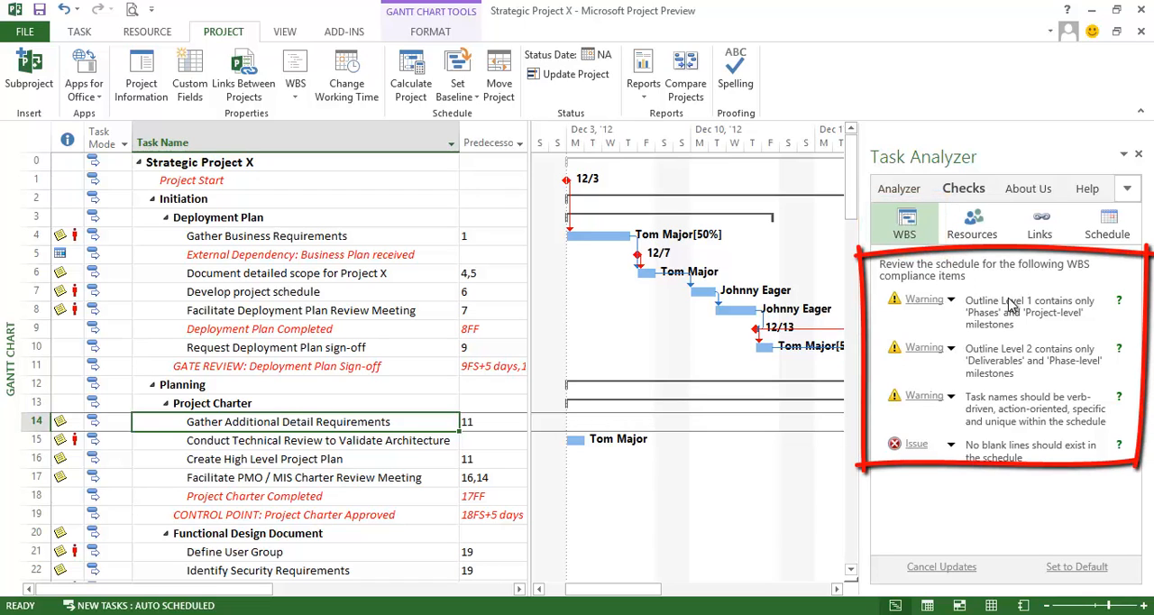
mouse_move(1048, 335)
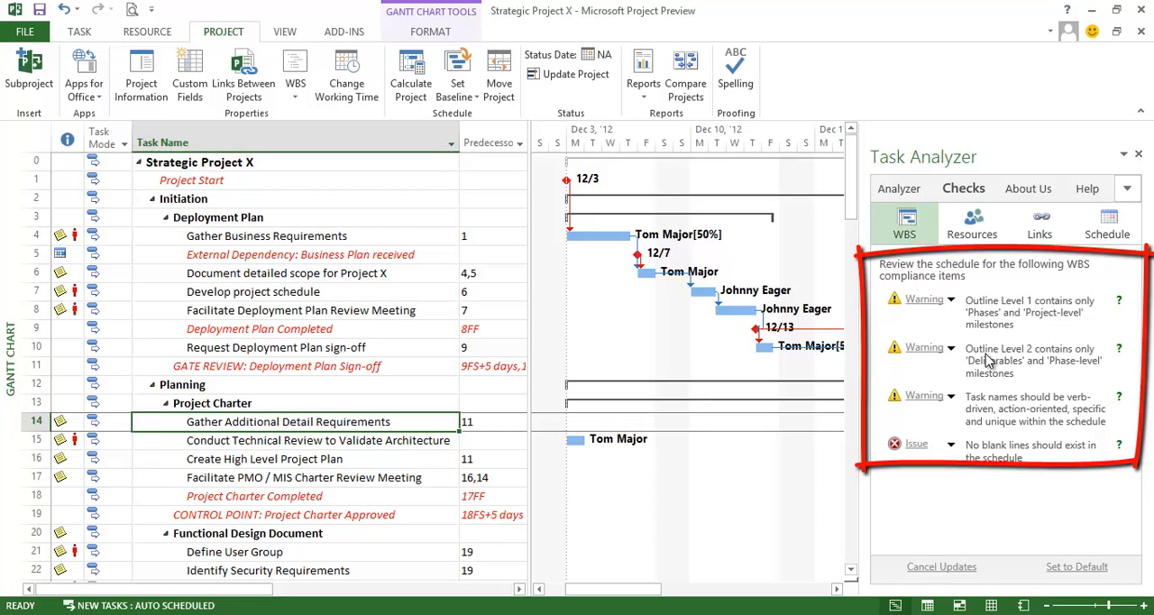
mouse_move(1027, 382)
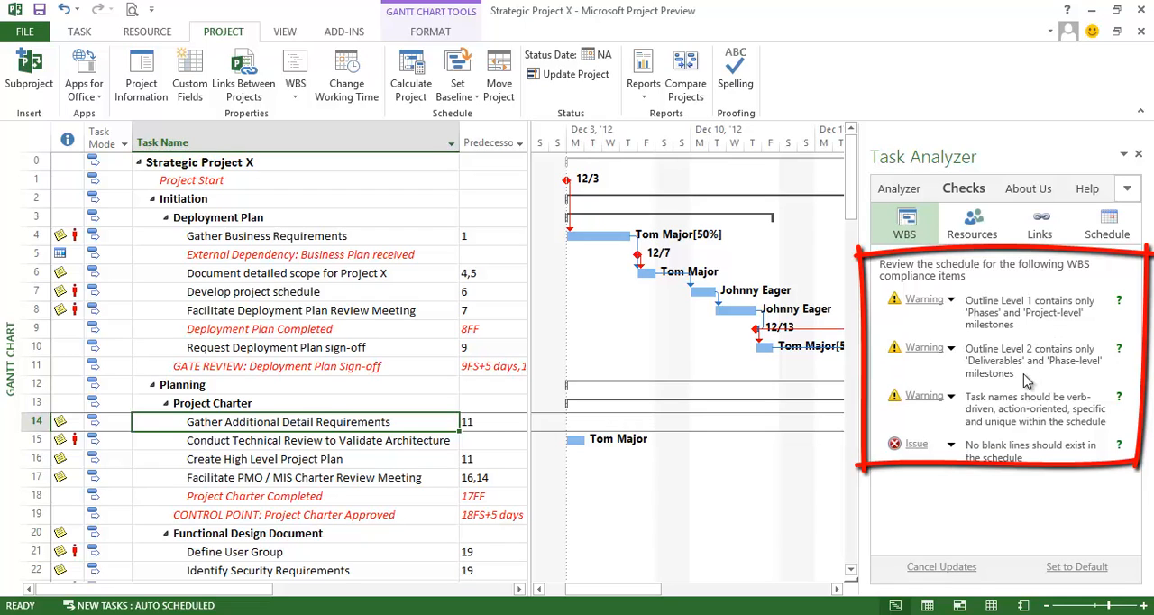
left_click(948, 299)
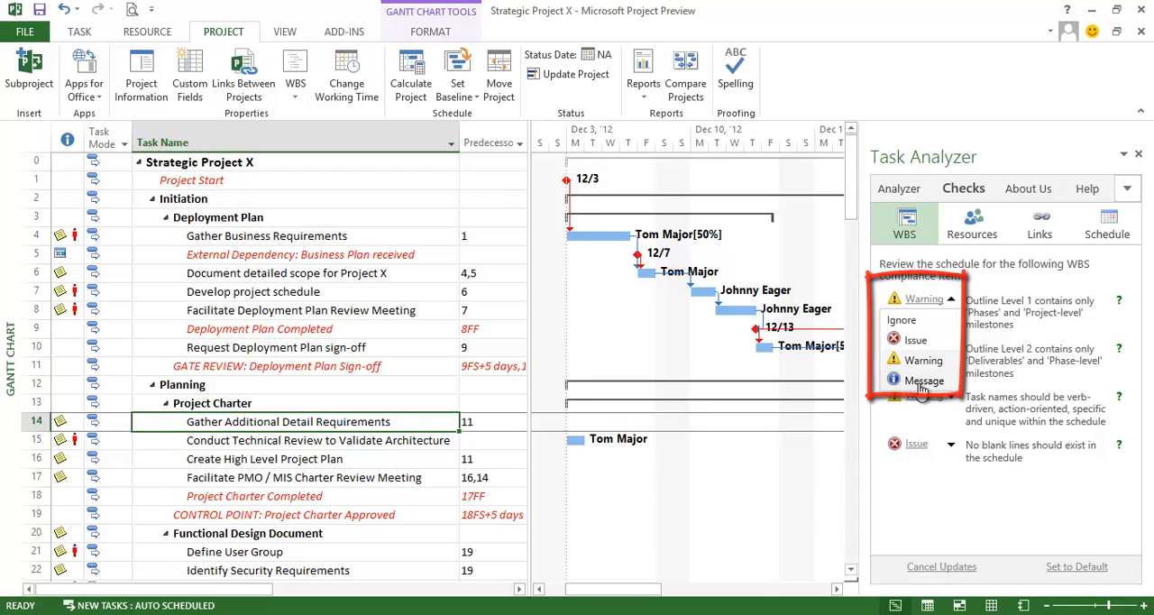
left_click(970, 224)
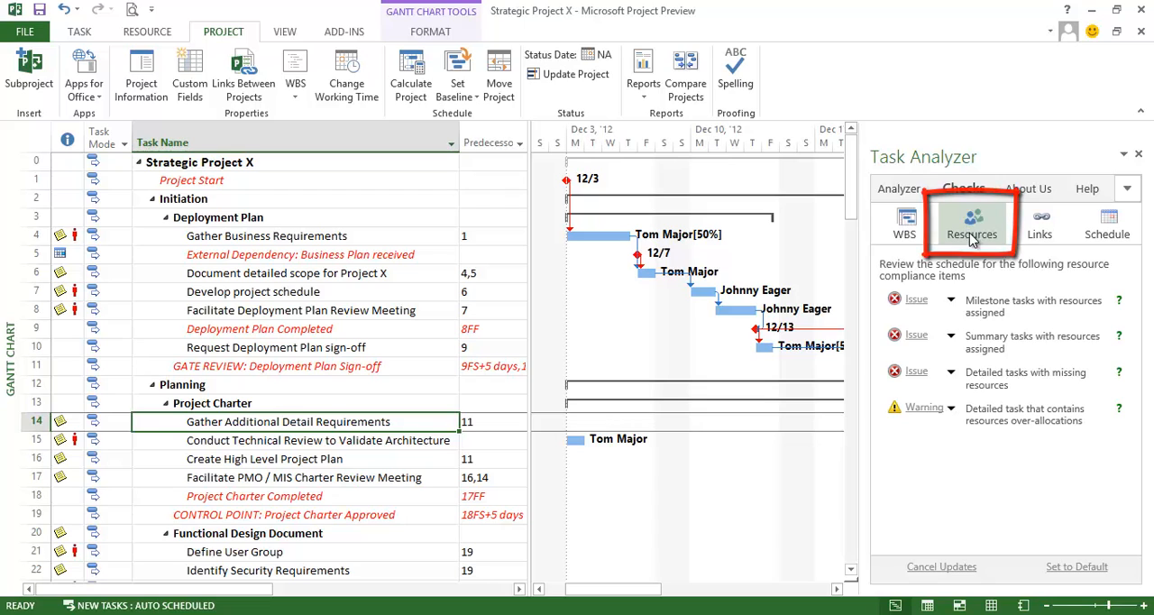
- Review the Resources and Links rules, then show the Schedule rules for constraints, baseline, durations and work
left_click(963, 188)
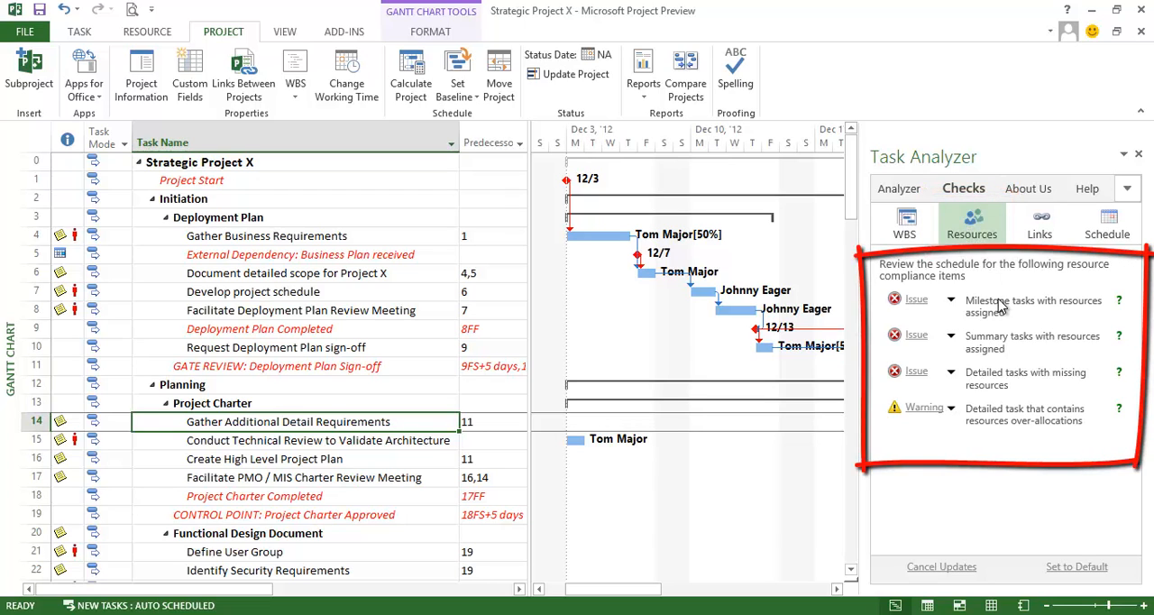
mouse_move(995, 348)
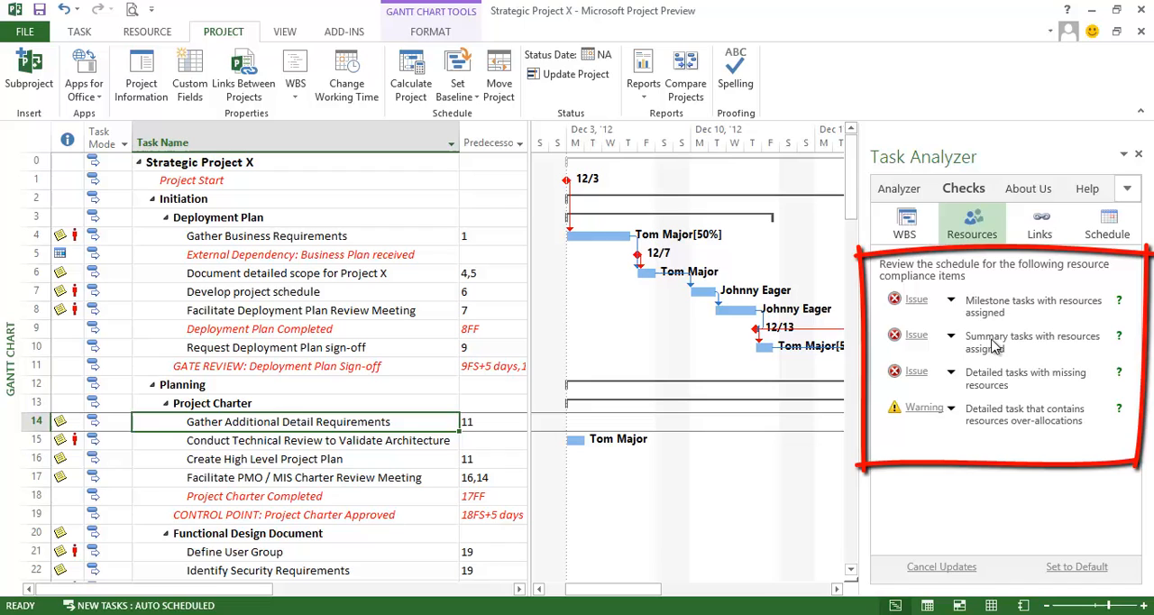
left_click(1038, 223)
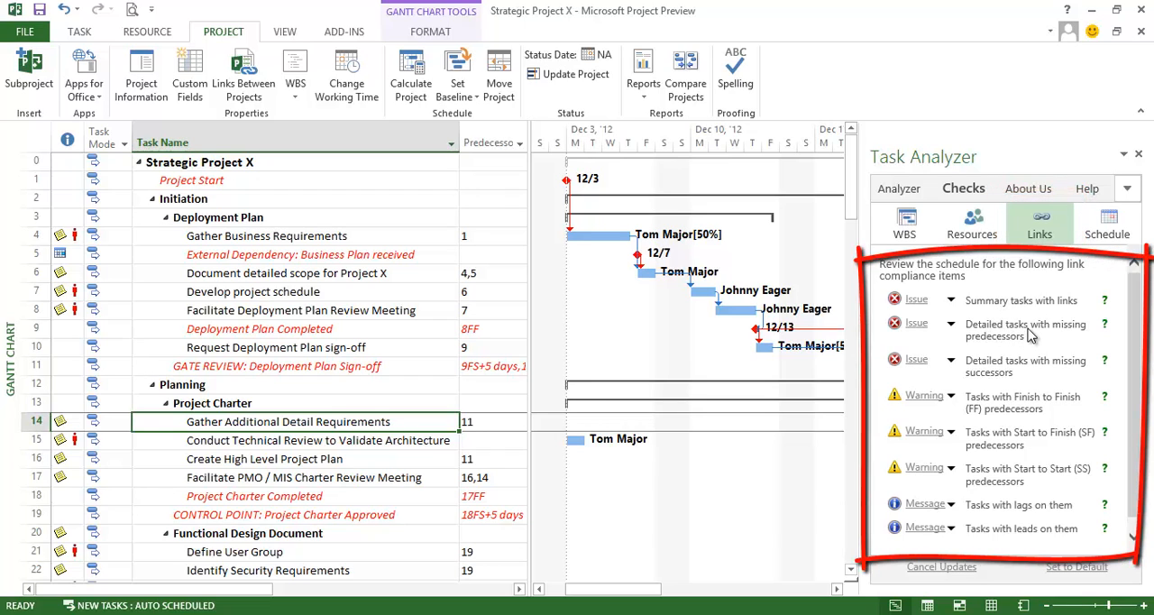
mouse_move(1019, 388)
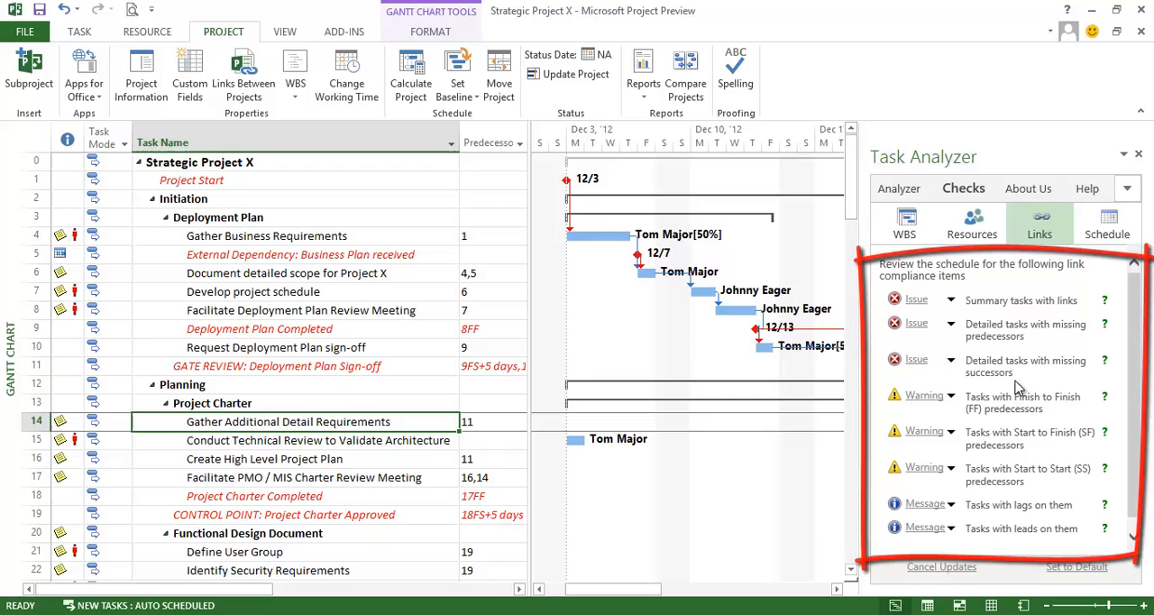
left_click(1107, 223)
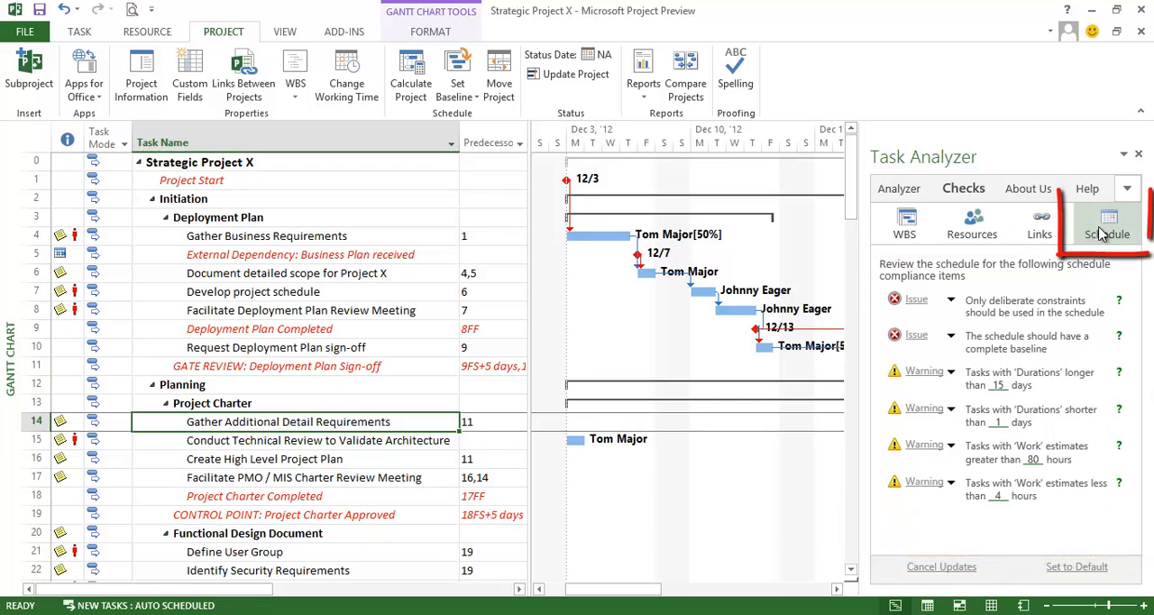